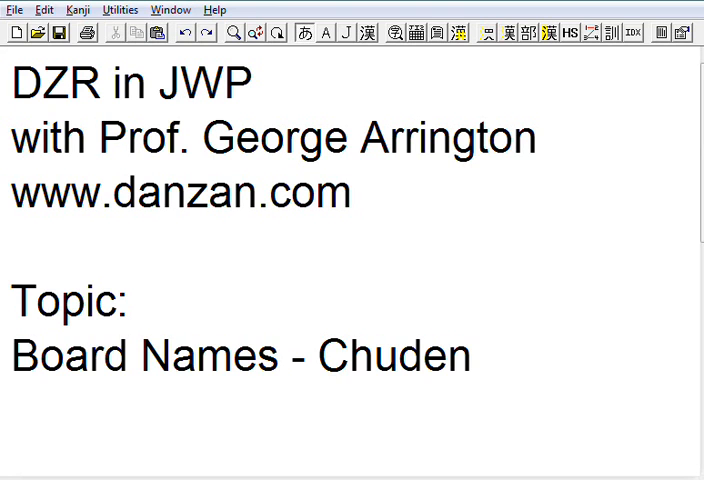
Start a new line beneath the Chuden heading and type the hiragana reading ちゅうでん.
left_click(12, 83)
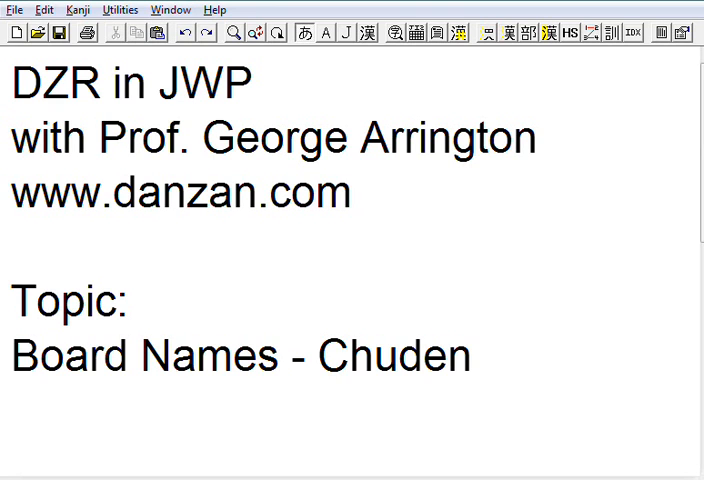
left_click(11, 85)
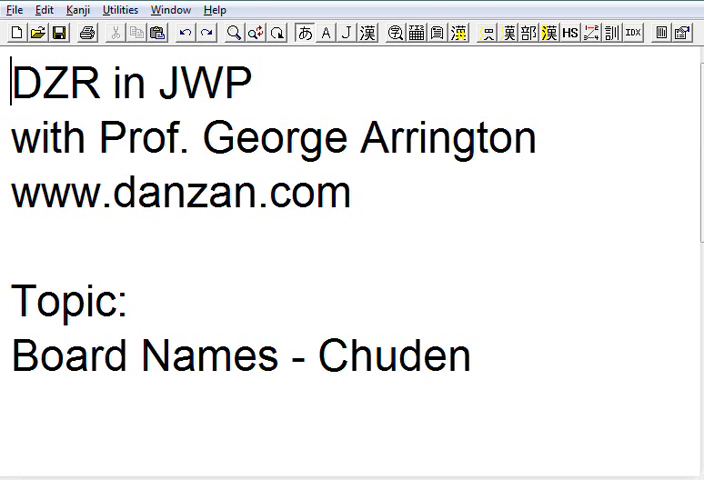
mouse_move(477, 84)
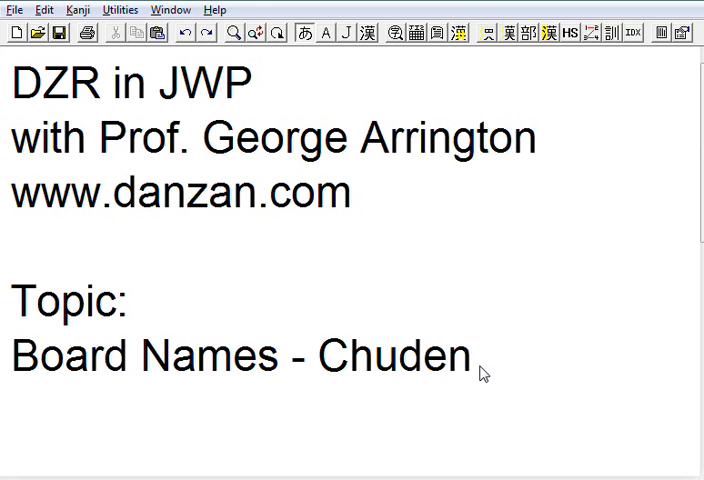
key("Return")
type("ちゅ")
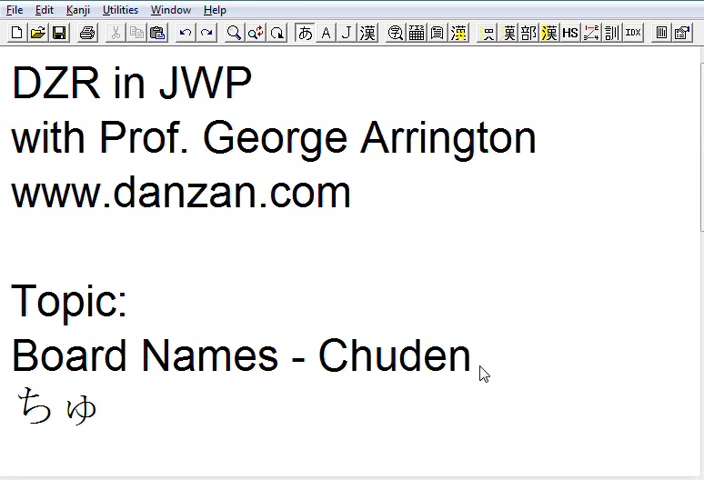
type("う")
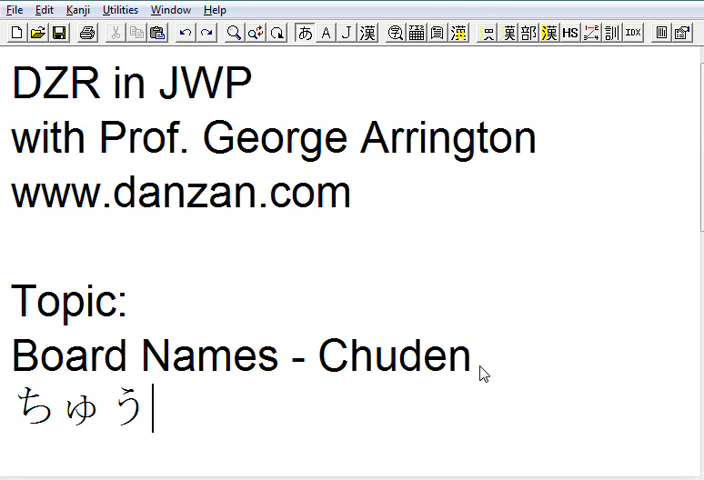
type("で")
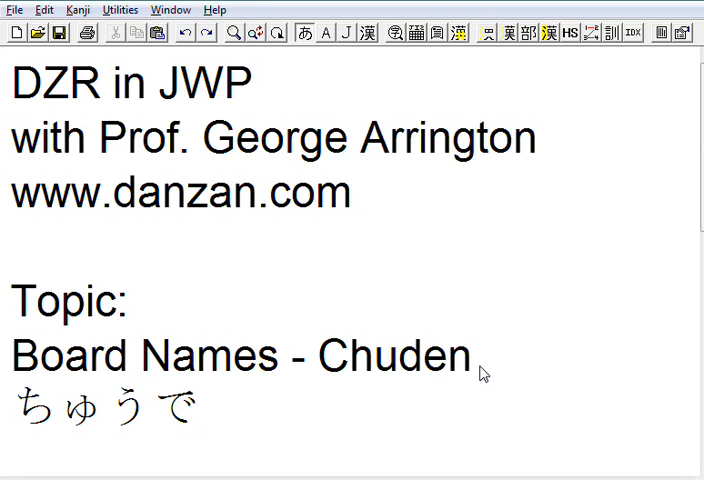
type("ん")
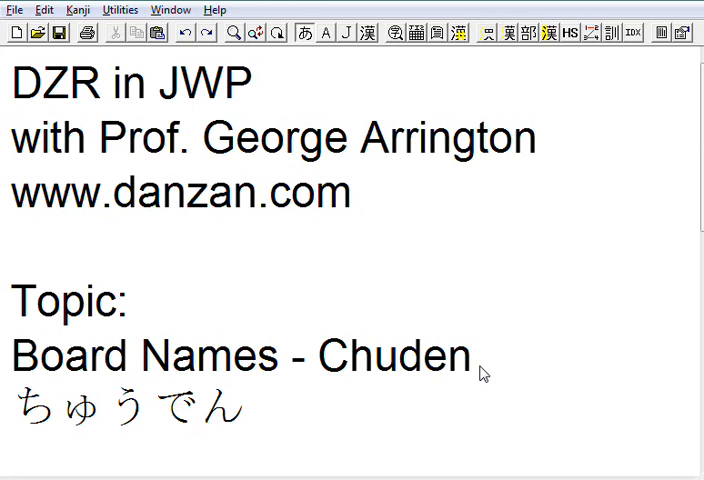
mouse_move(194, 384)
type("中伝")
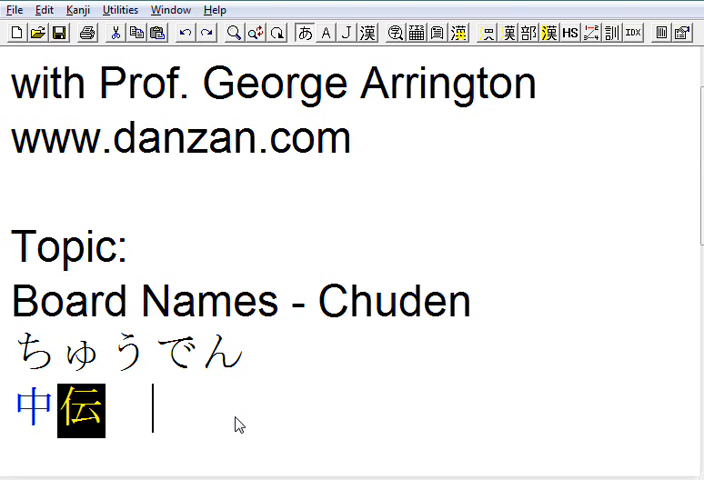
mouse_move(562, 86)
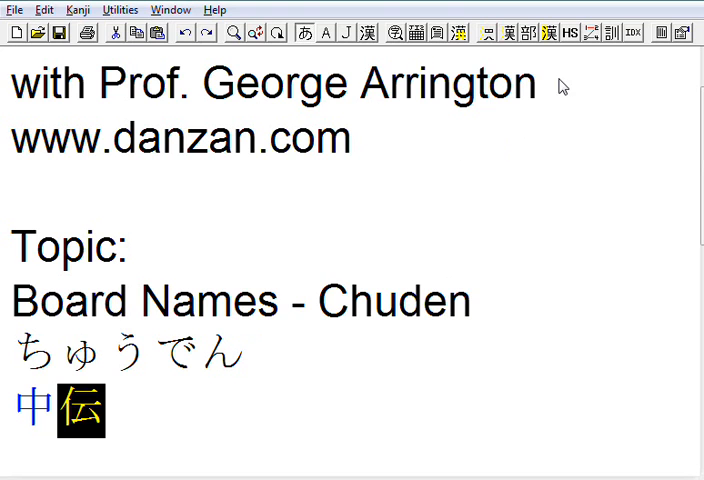
mouse_move(521, 272)
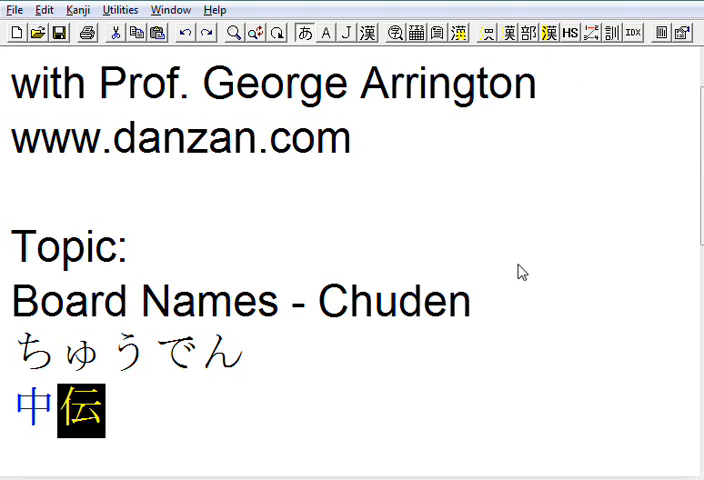
mouse_move(500, 88)
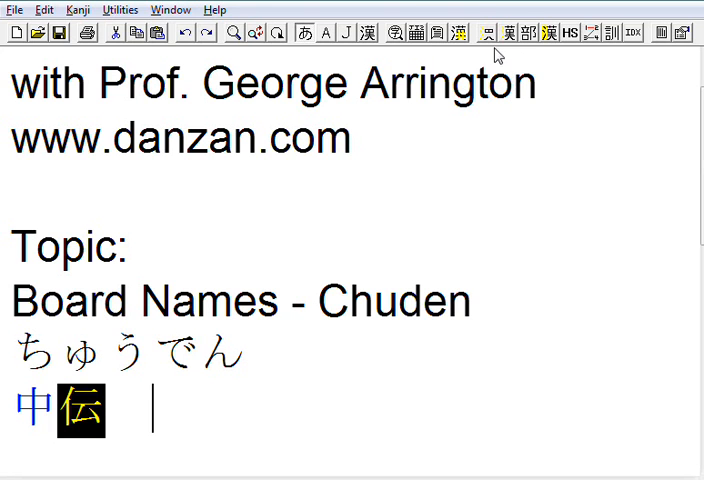
Insert the traditional kanji 傳 after 中伝 using the person radical in Radical Lookup.
left_click(488, 33)
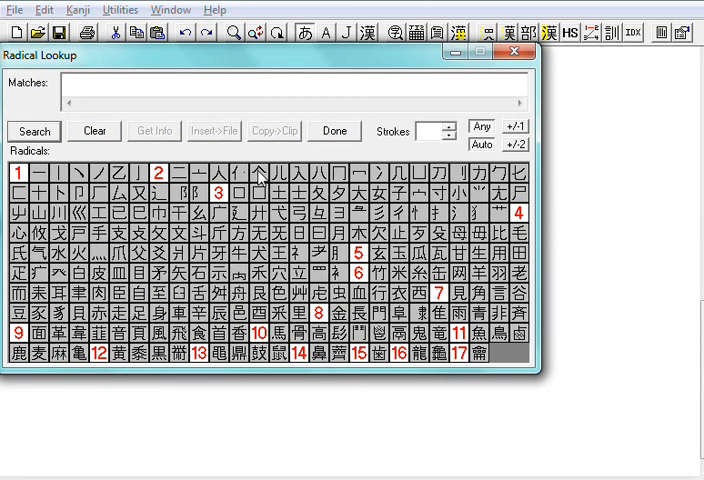
left_click(238, 173)
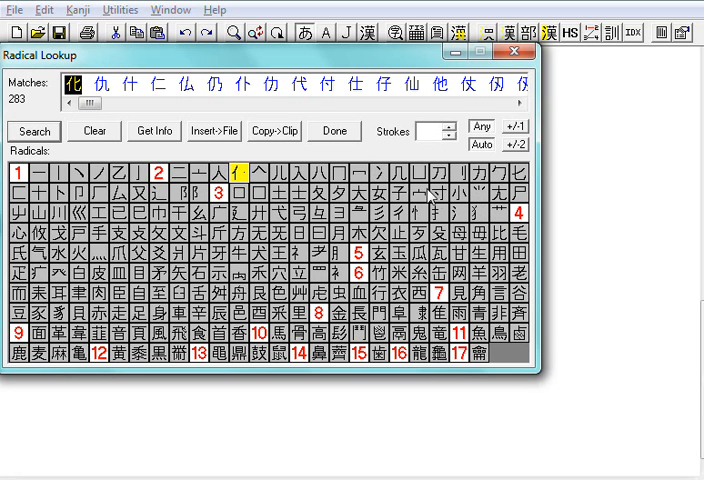
left_click(434, 192)
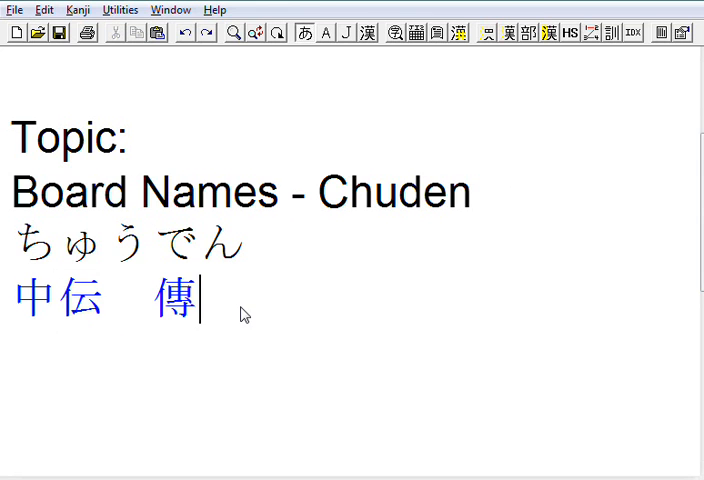
mouse_move(188, 318)
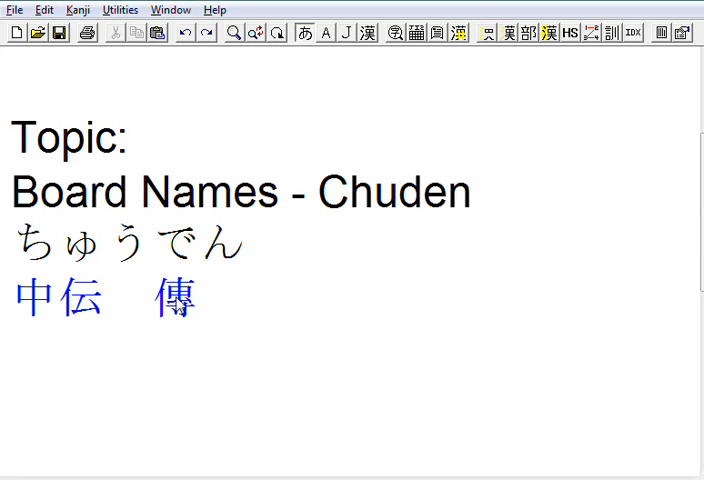
mouse_move(289, 192)
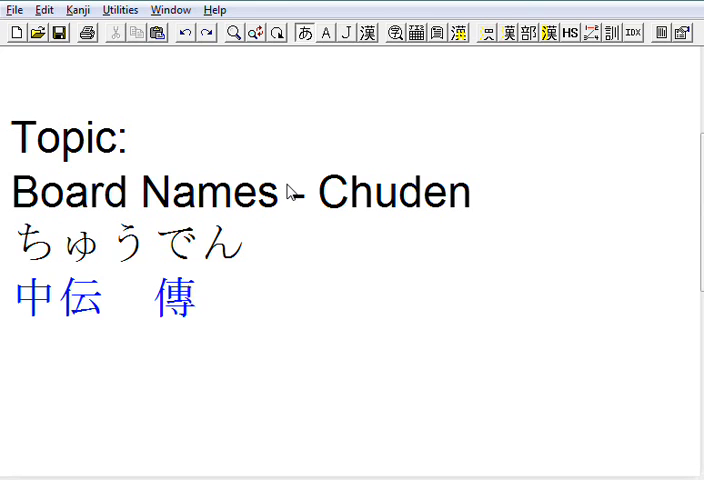
mouse_move(378, 135)
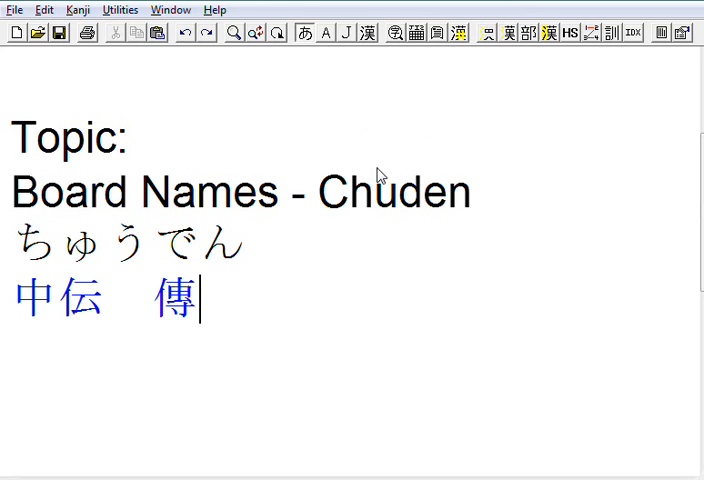
mouse_move(391, 236)
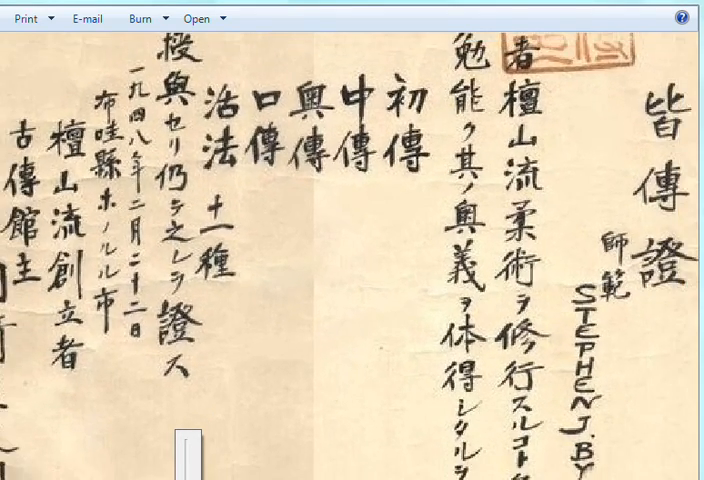
mouse_move(265, 330)
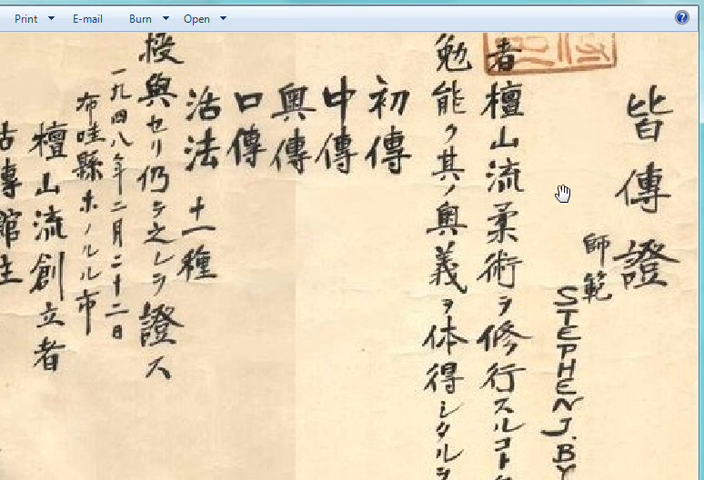
mouse_move(660, 190)
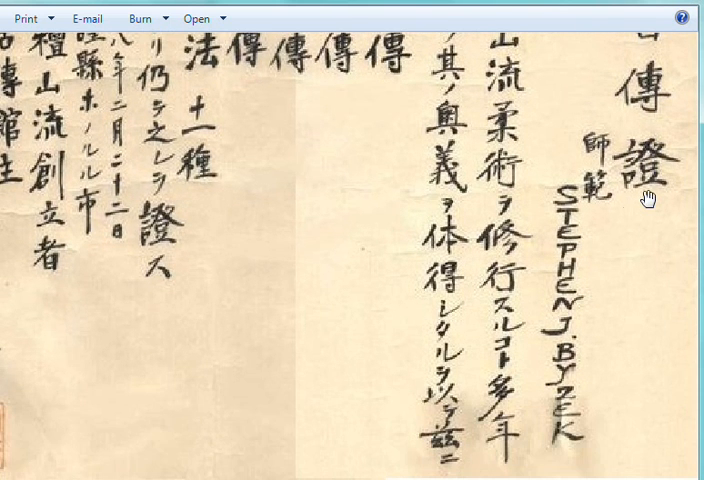
mouse_move(610, 267)
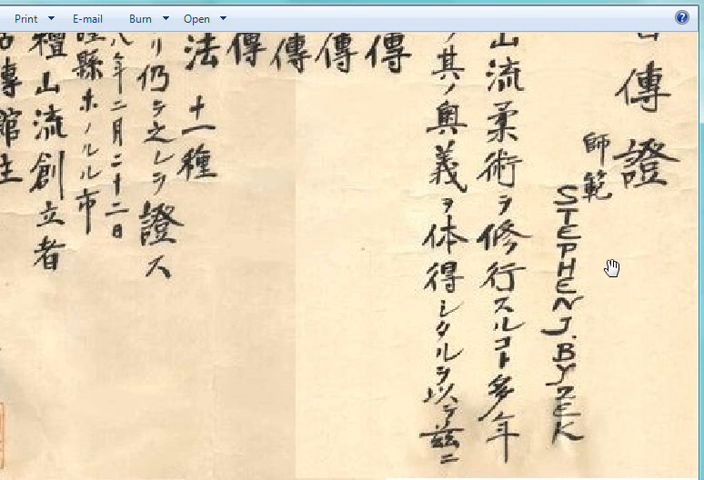
mouse_move(607, 147)
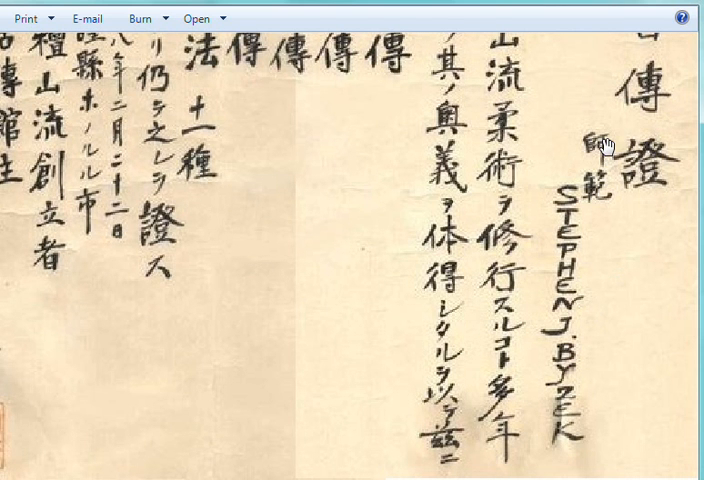
mouse_move(605, 213)
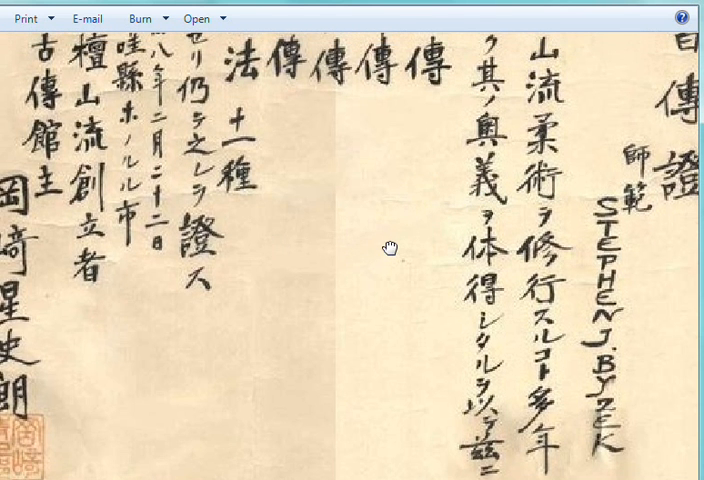
mouse_move(18, 200)
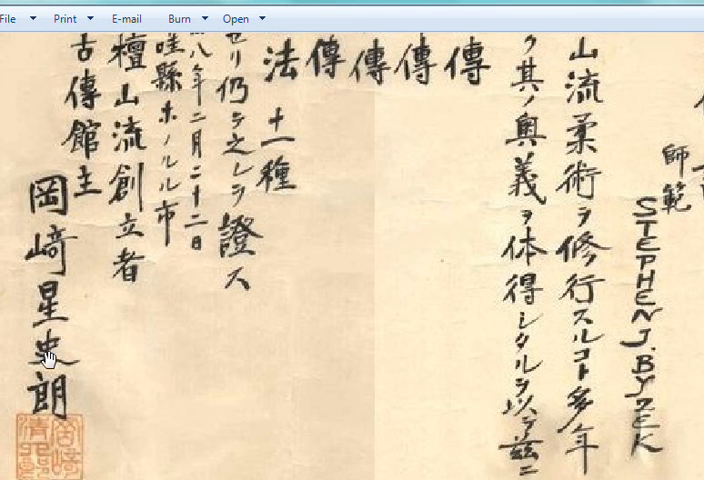
mouse_move(347, 210)
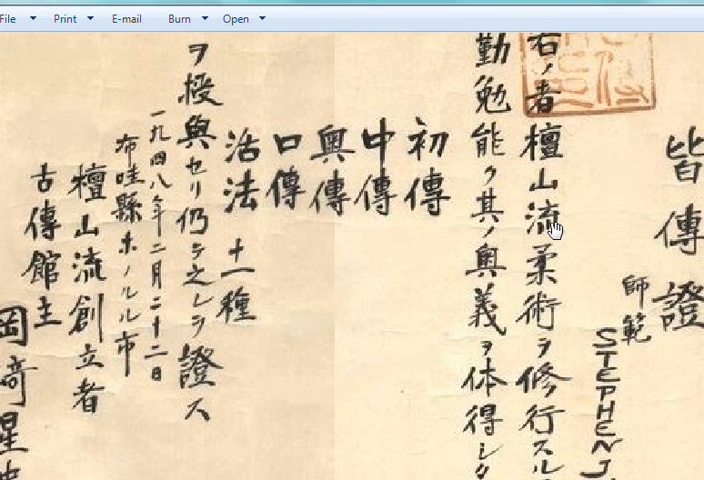
mouse_move(404, 218)
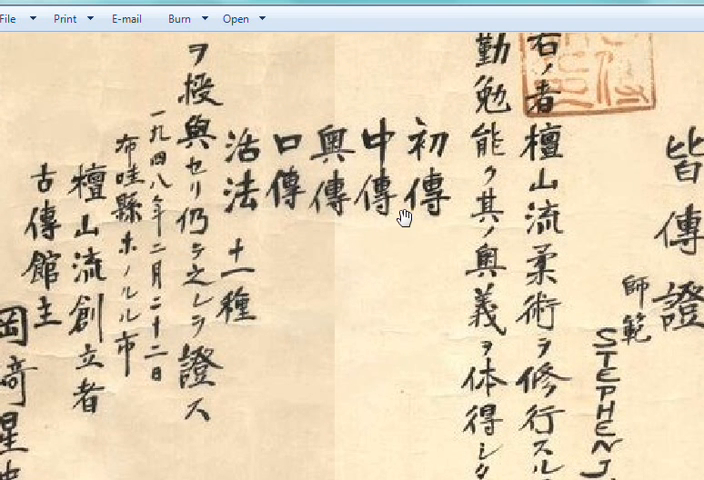
mouse_move(424, 273)
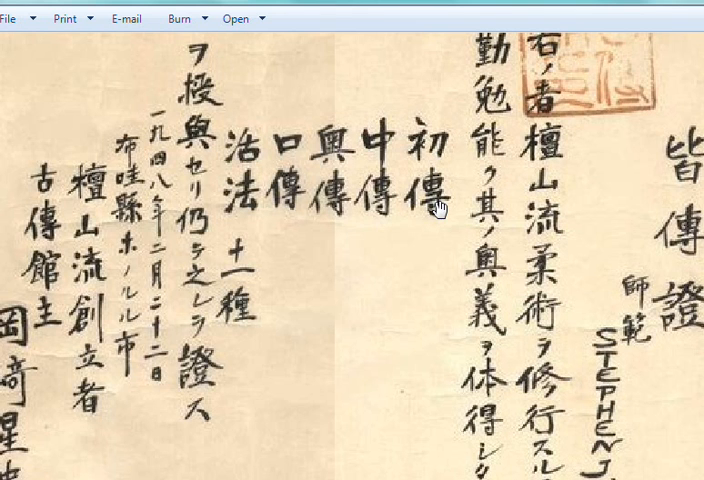
mouse_move(378, 135)
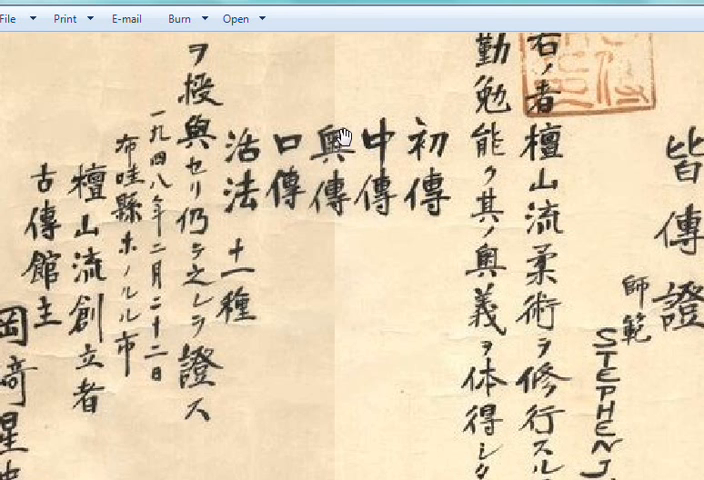
mouse_move(330, 190)
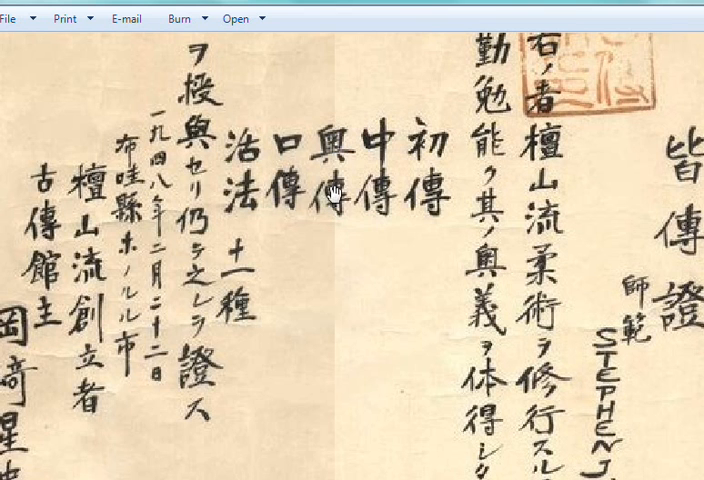
mouse_move(290, 205)
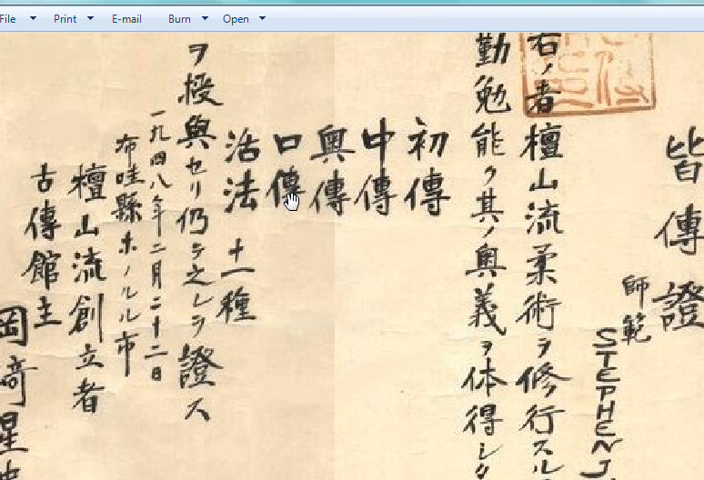
mouse_move(311, 208)
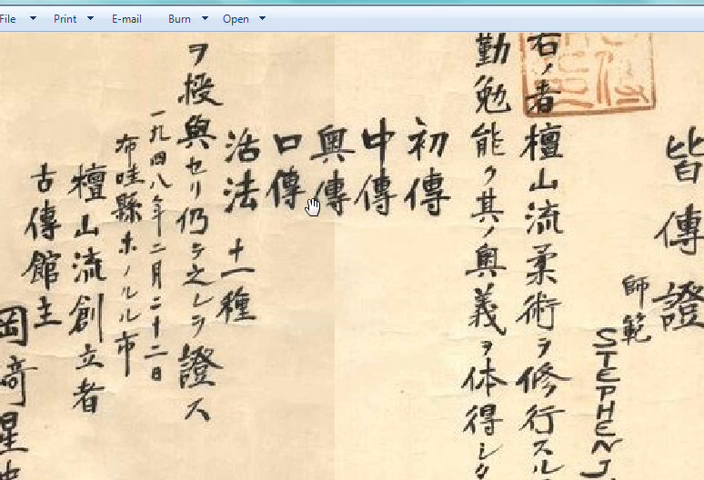
mouse_move(313, 121)
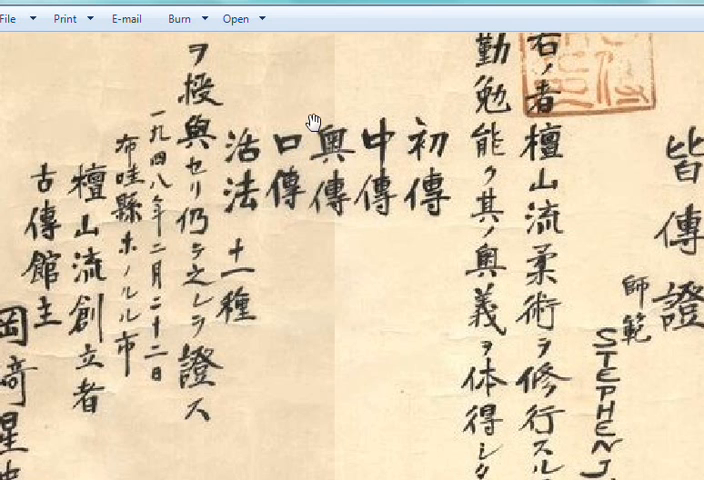
mouse_move(366, 160)
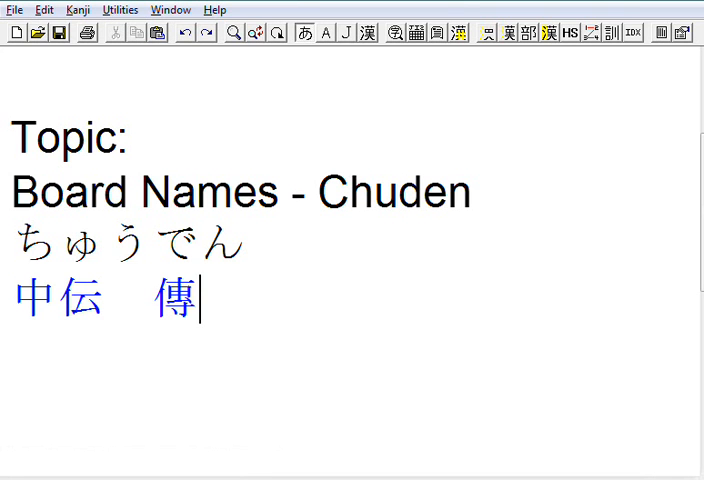
mouse_move(239, 430)
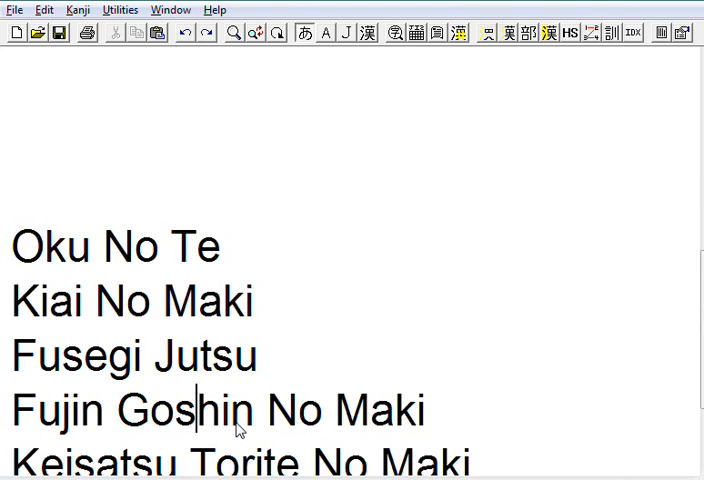
Insert a blank line before Fusegi Jutsu, separating it from Kiai No Maki.
scroll("down", 3)
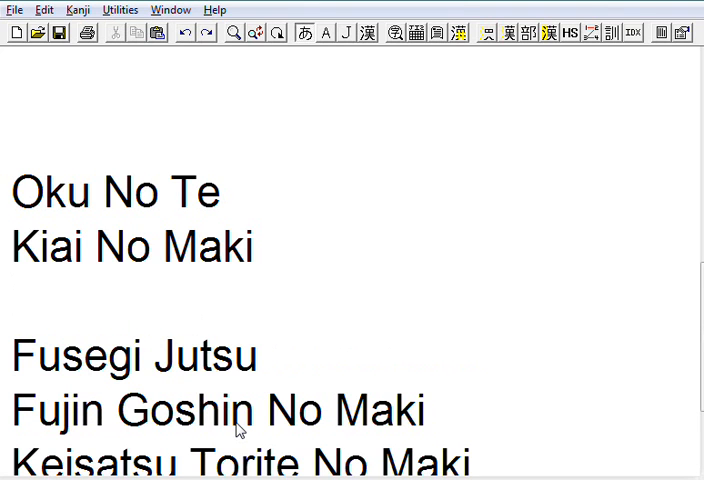
left_click(12, 192)
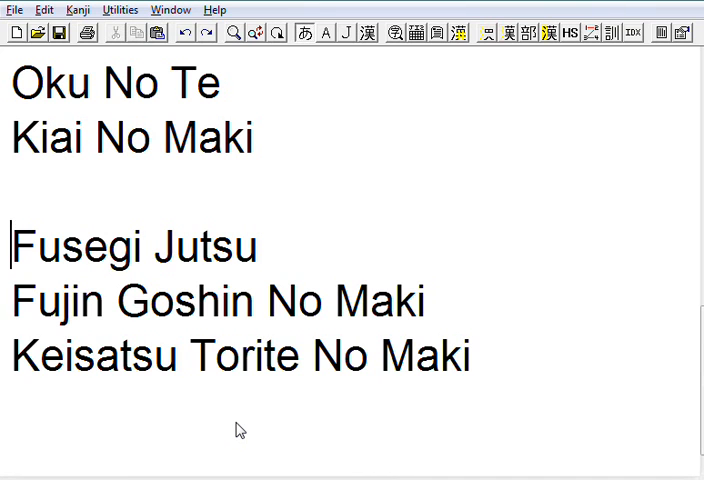
left_click(10, 355)
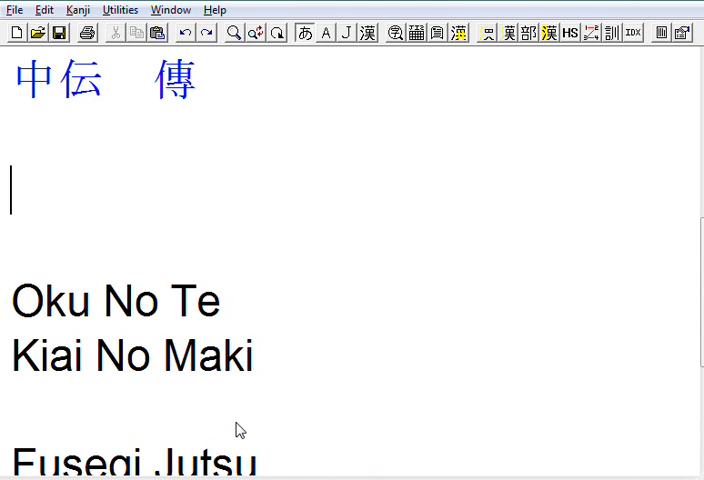
scroll("down", 3)
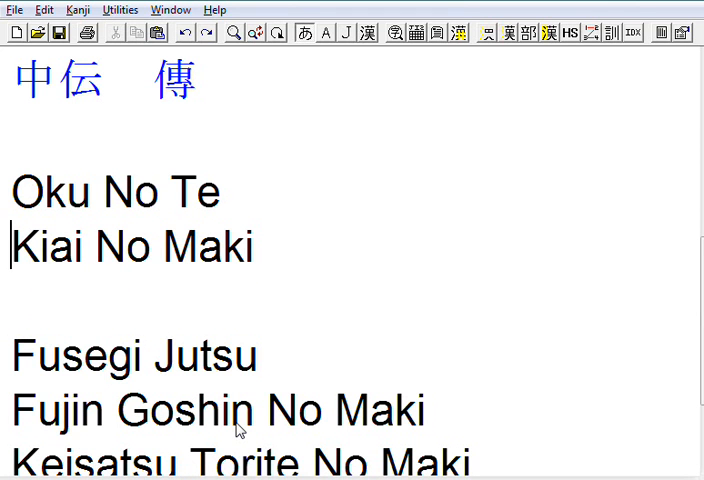
Type the hiragana reading おくのて on a new line under Oku No Te.
key("Return")
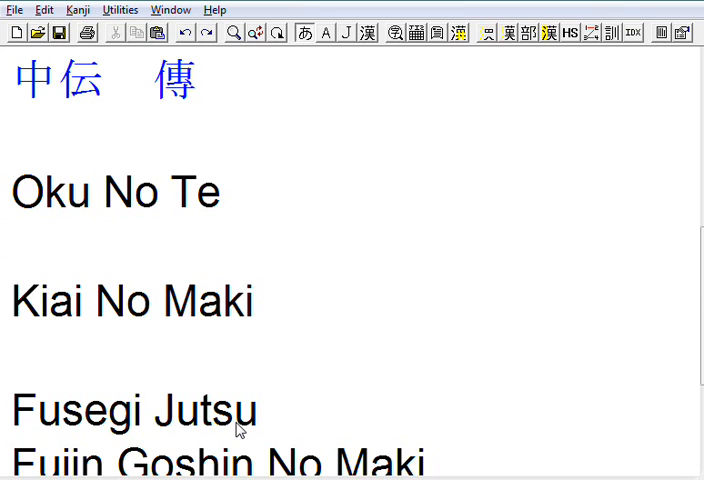
type("おく")
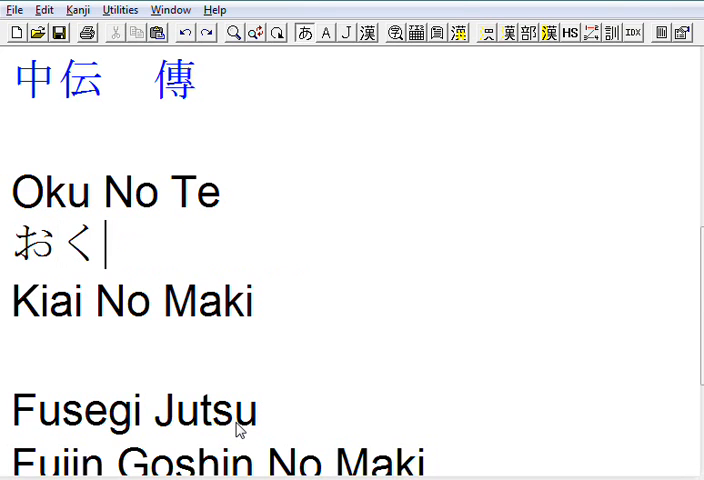
type("の")
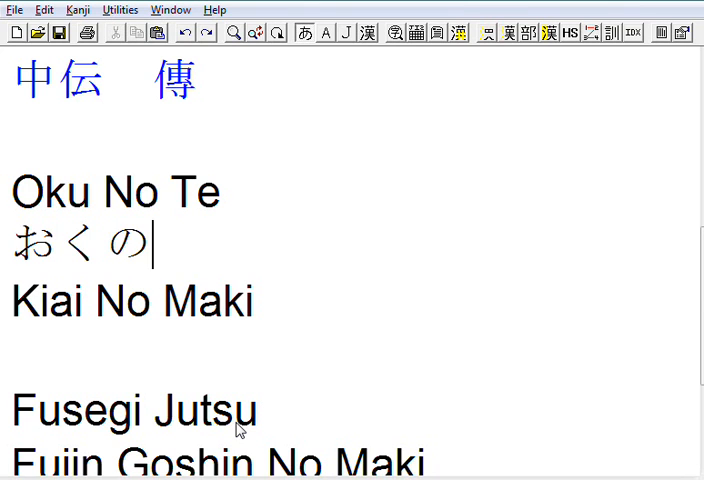
type("て")
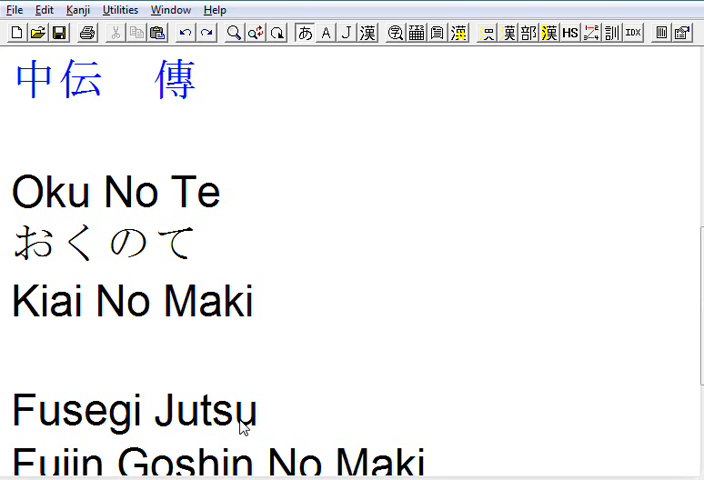
mouse_move(196, 250)
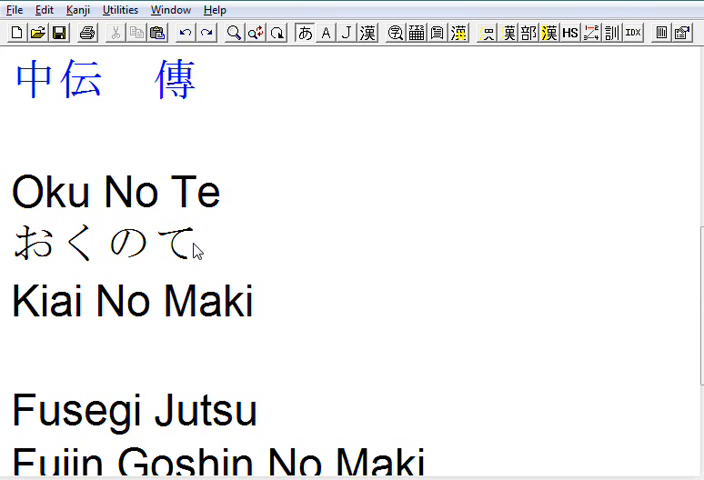
mouse_move(148, 237)
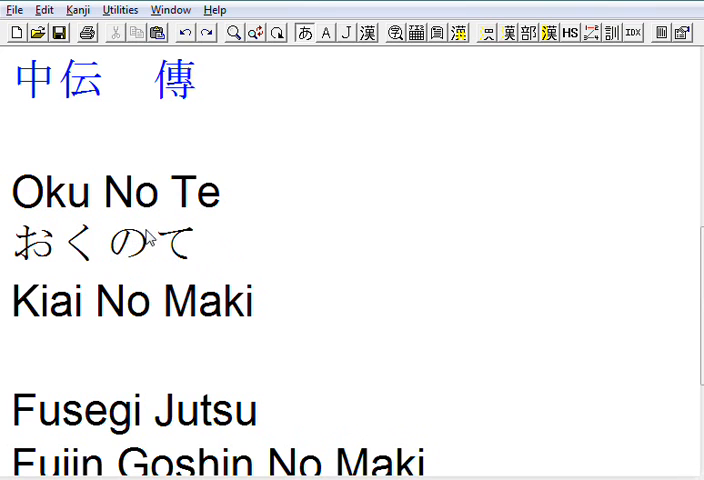
mouse_move(232, 234)
type("奥")
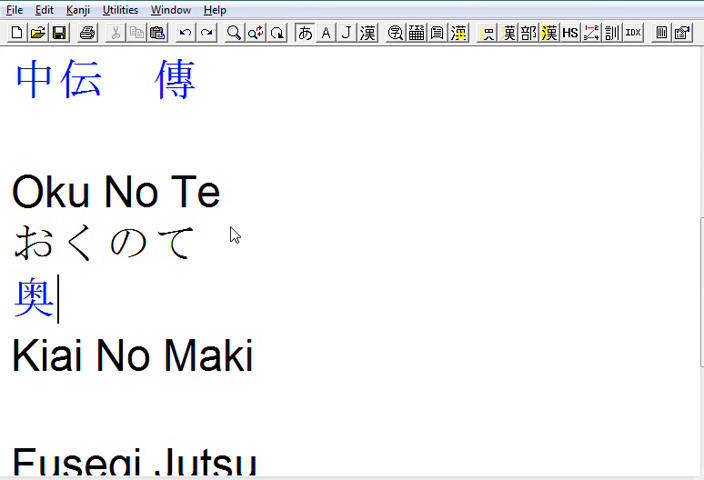
View the Character Information details for 奥, then close the window.
double_click(33, 300)
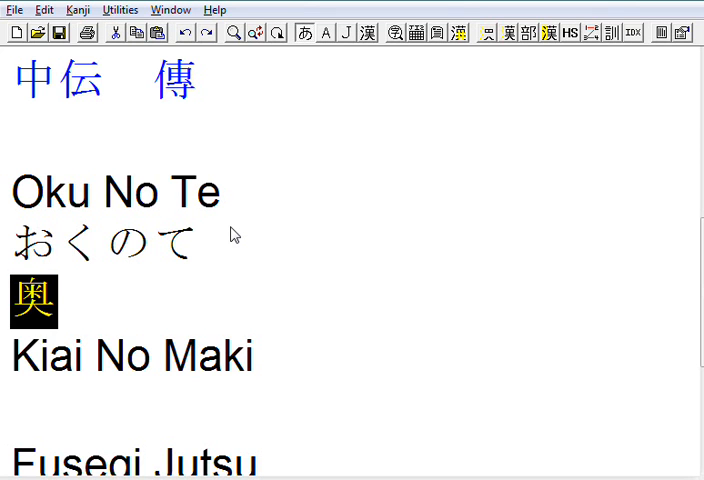
double_click(35, 301)
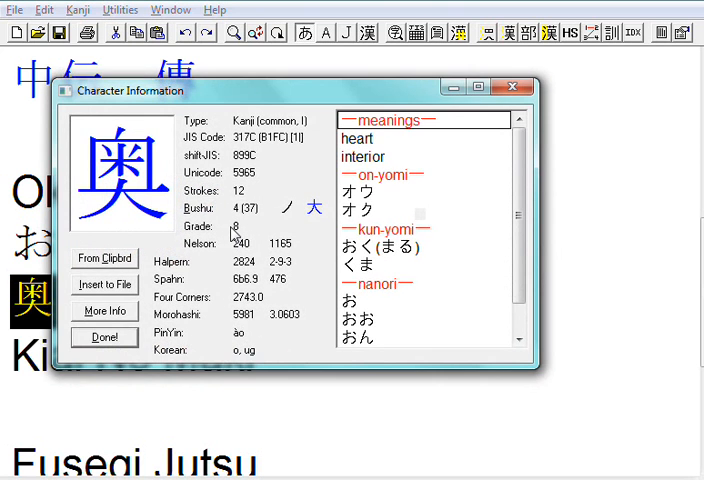
mouse_move(377, 193)
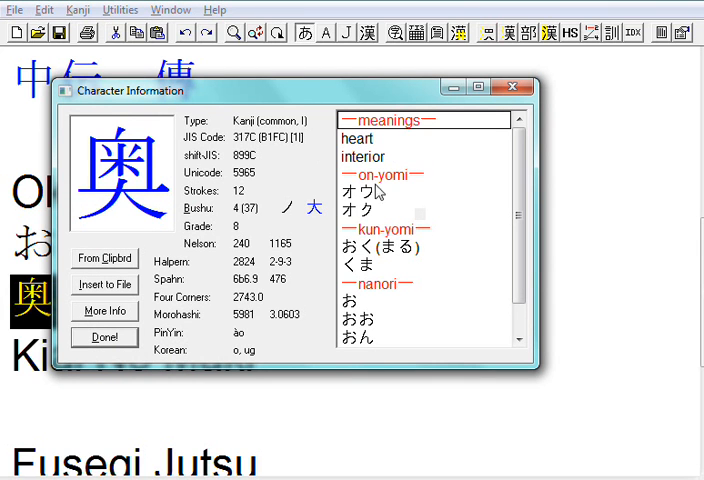
mouse_move(458, 167)
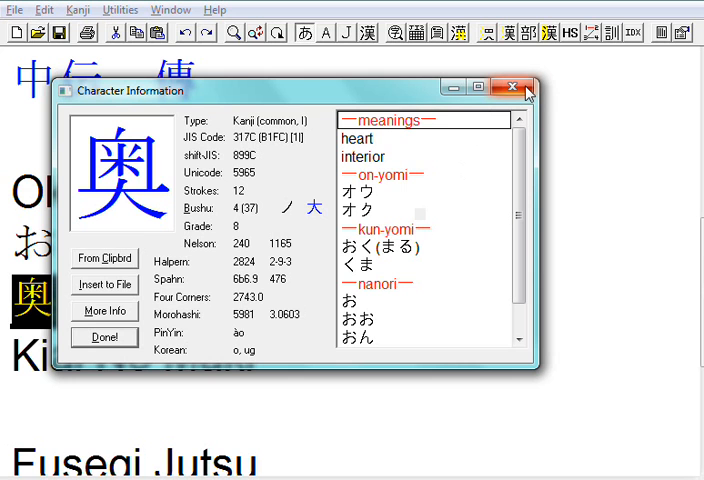
mouse_move(512, 87)
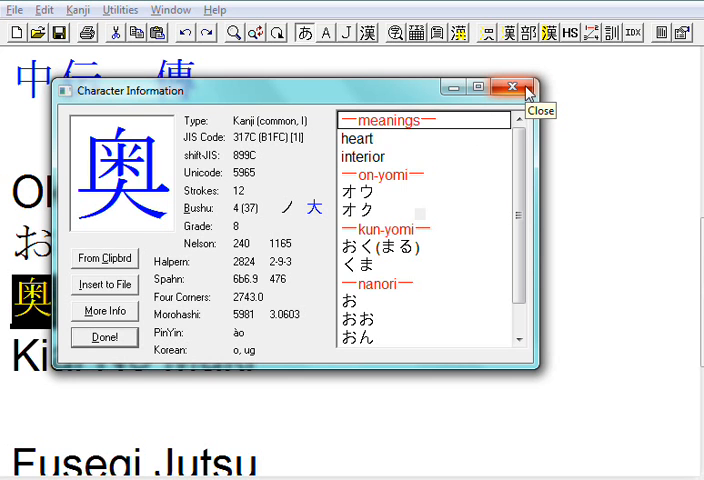
left_click(511, 87)
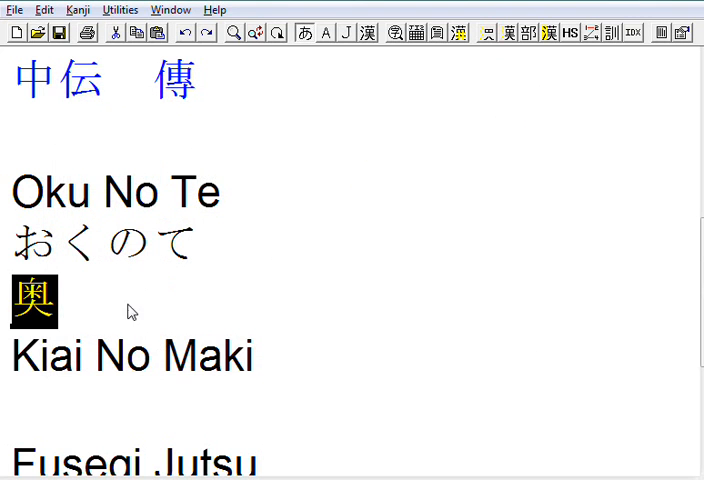
Continue the kanji line after 奥 so it reads 奥の手.
left_click(54, 300)
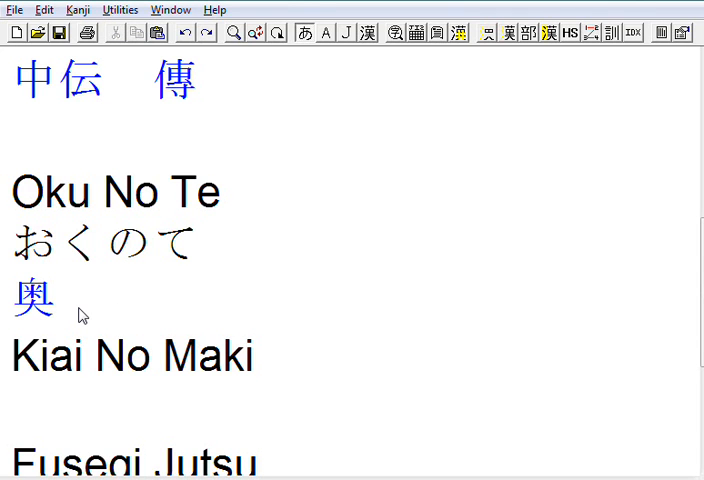
type("の手")
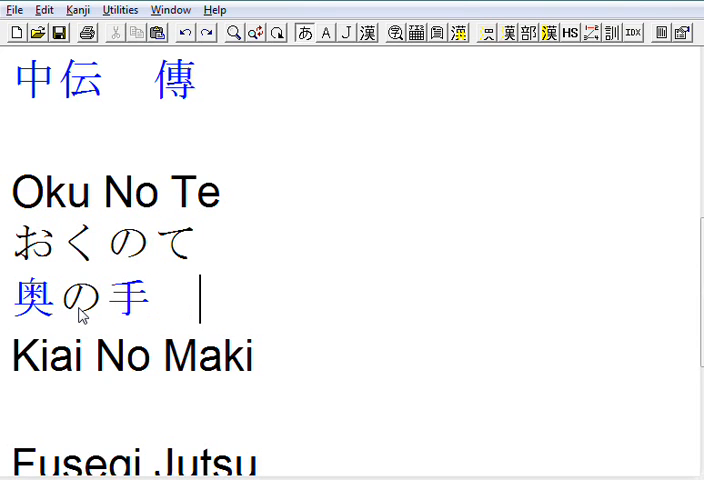
left_click(191, 357)
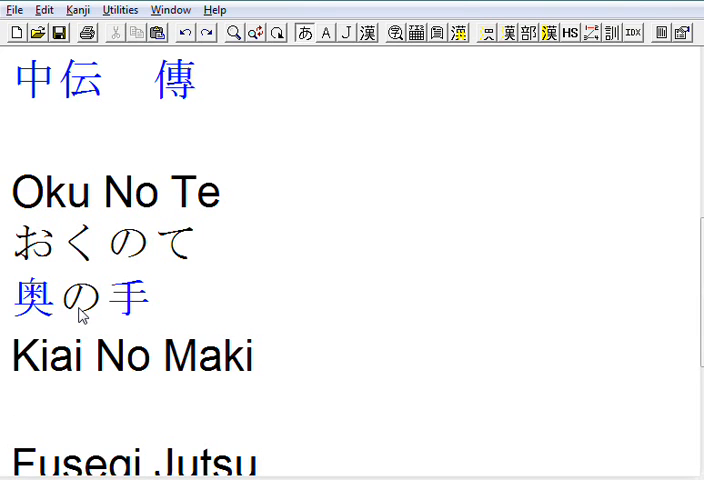
Write the kanji line 気合いの巻 beneath the reading きあいのまき.
type("き")
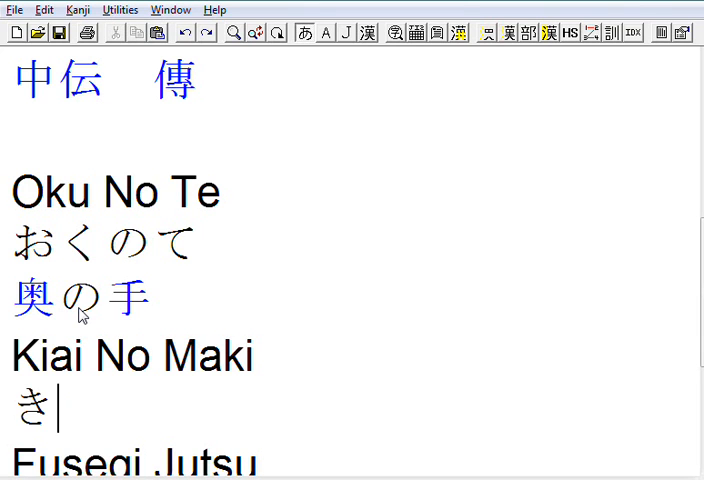
type("あい")
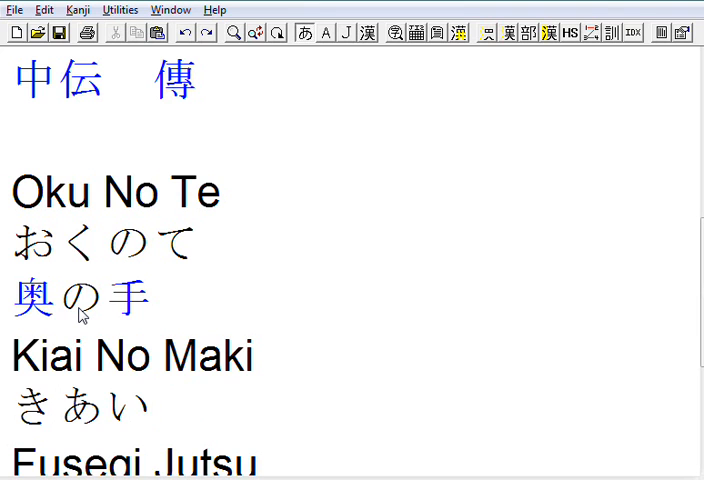
type("のまき")
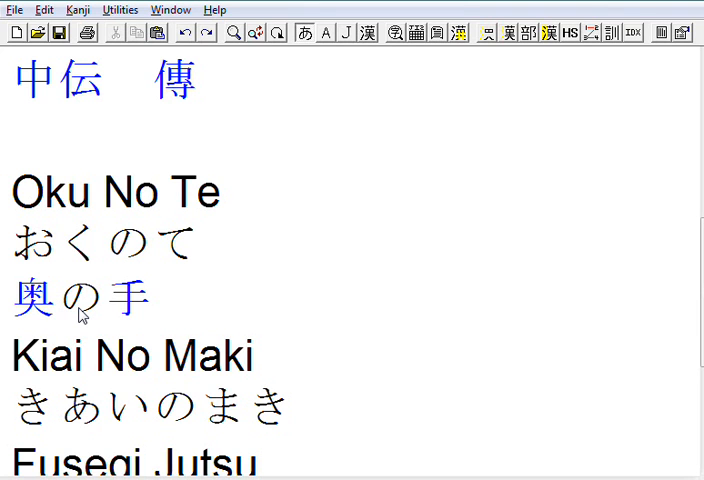
scroll("down", 3)
type("気合い")
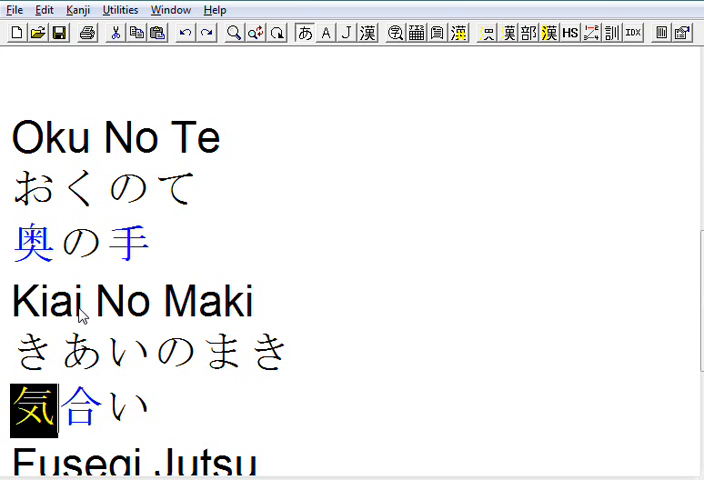
double_click(34, 411)
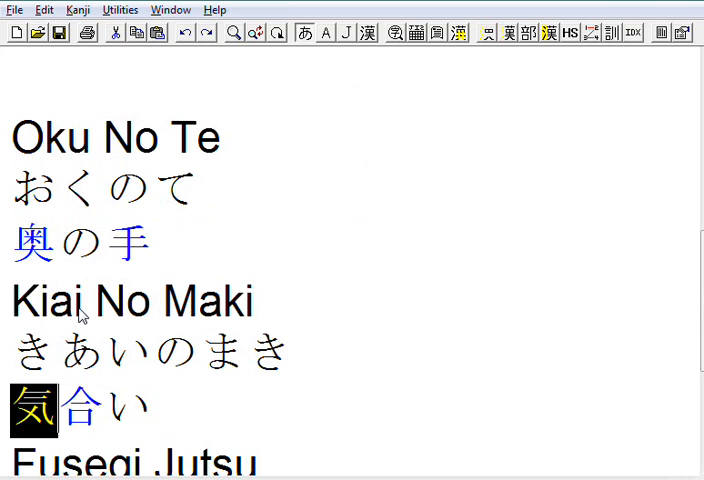
left_click(80, 410)
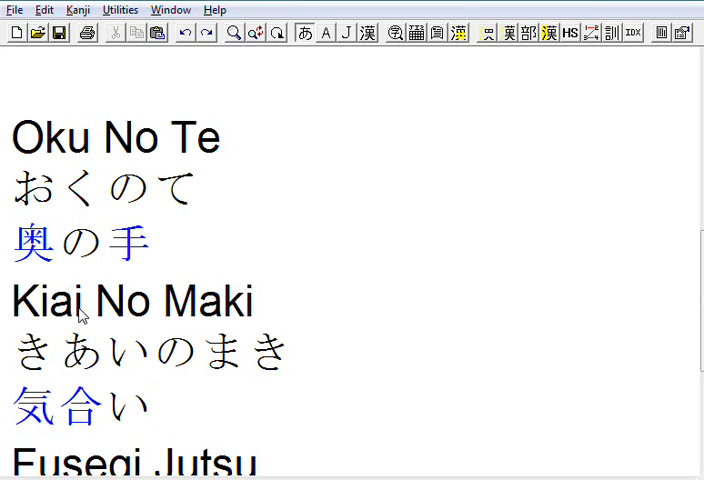
type("の")
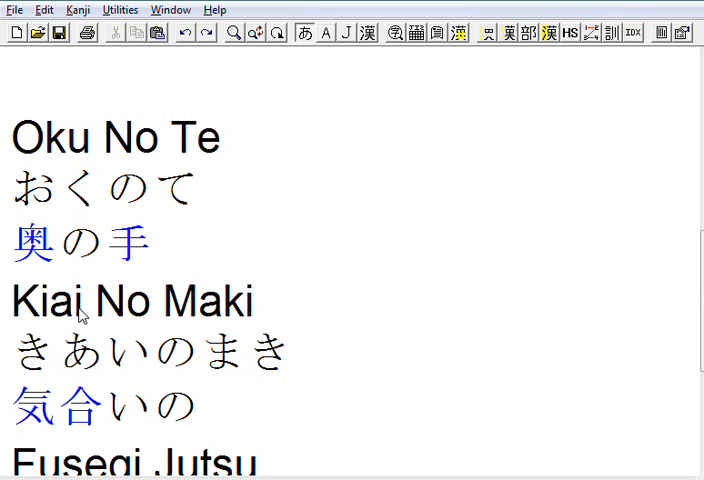
double_click(222, 411)
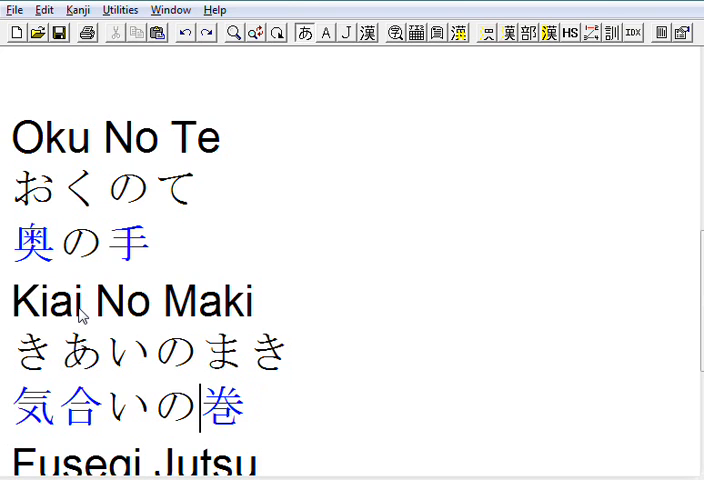
double_click(221, 406)
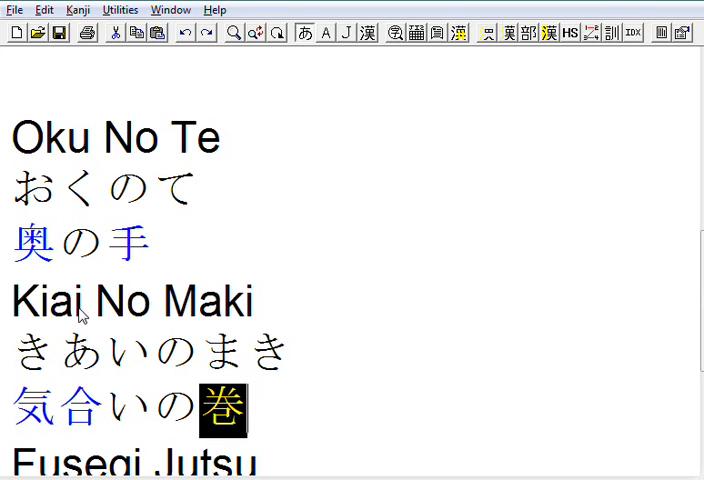
double_click(222, 410)
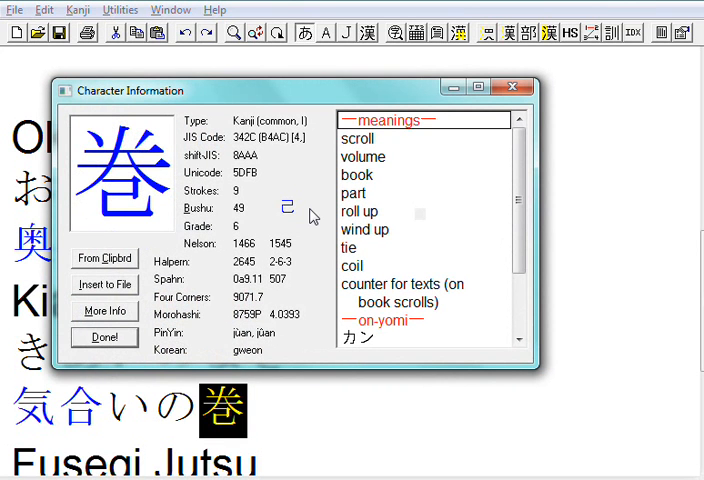
mouse_move(362, 172)
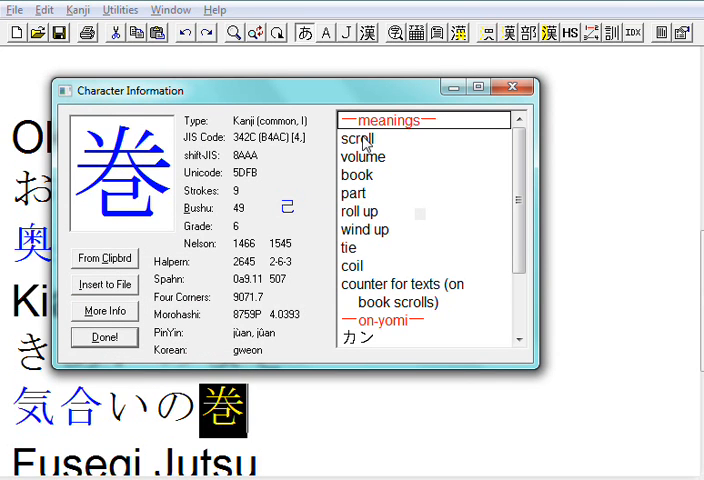
mouse_move(372, 180)
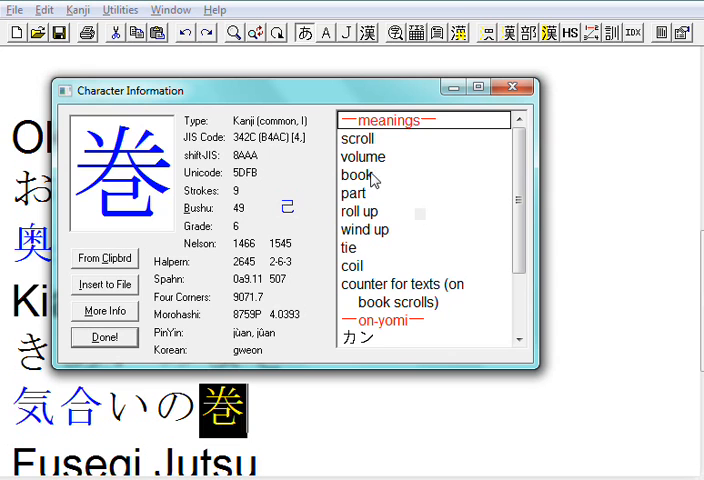
mouse_move(520, 110)
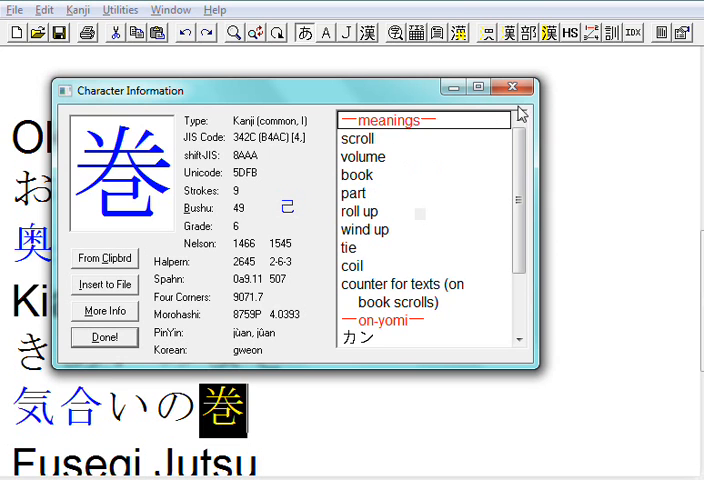
mouse_move(513, 87)
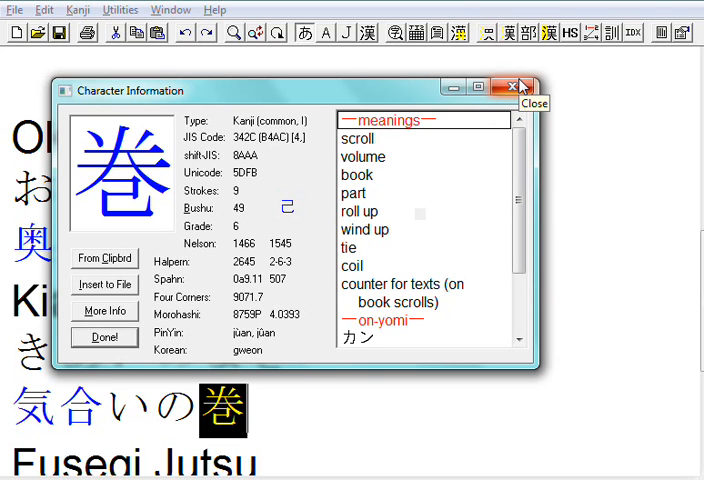
left_click(513, 86)
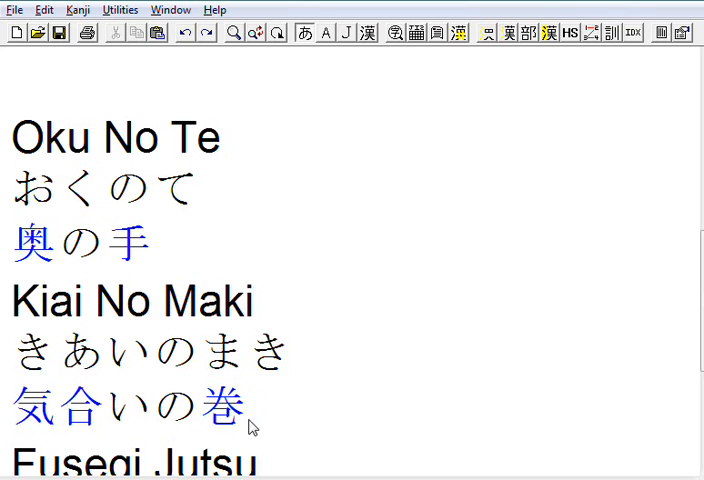
mouse_move(155, 408)
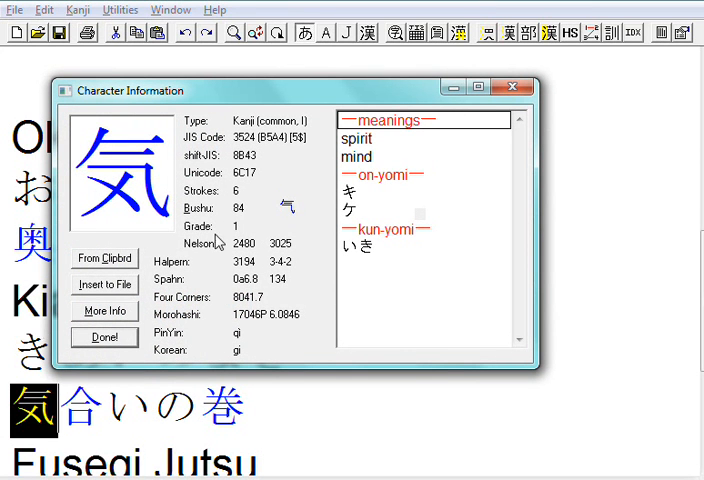
mouse_move(293, 210)
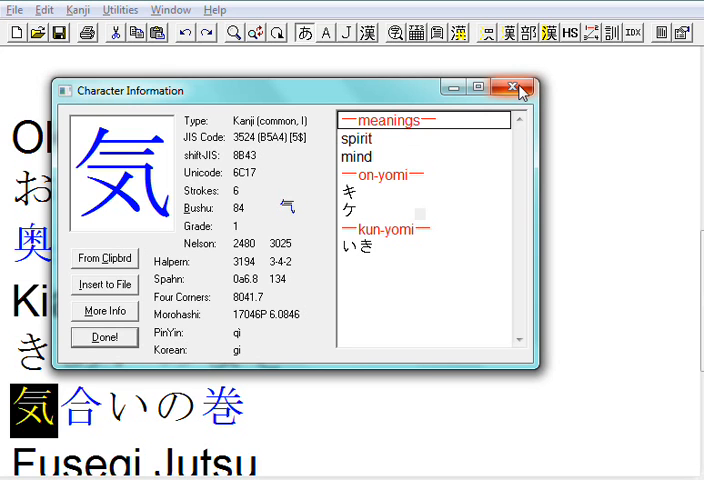
left_click(511, 88)
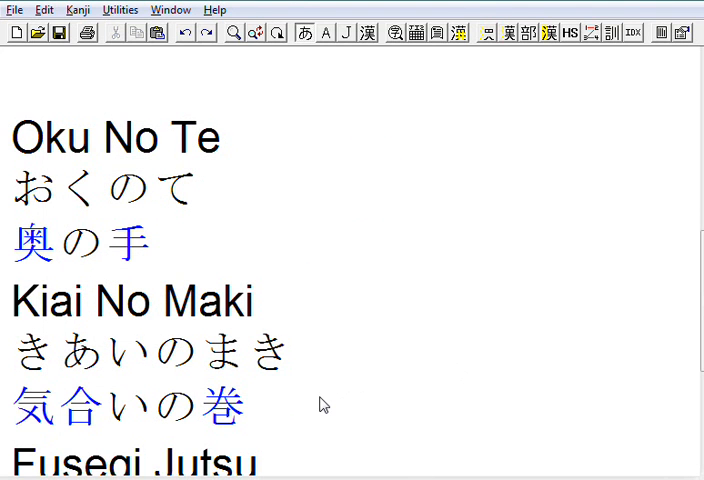
Insert traditional 氣 after 気合いの巻 via the 气 radical and view its character details.
left_click(293, 405)
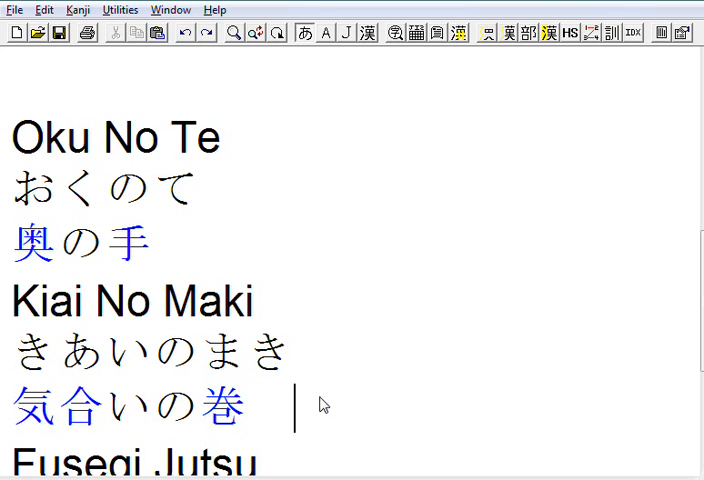
mouse_move(357, 284)
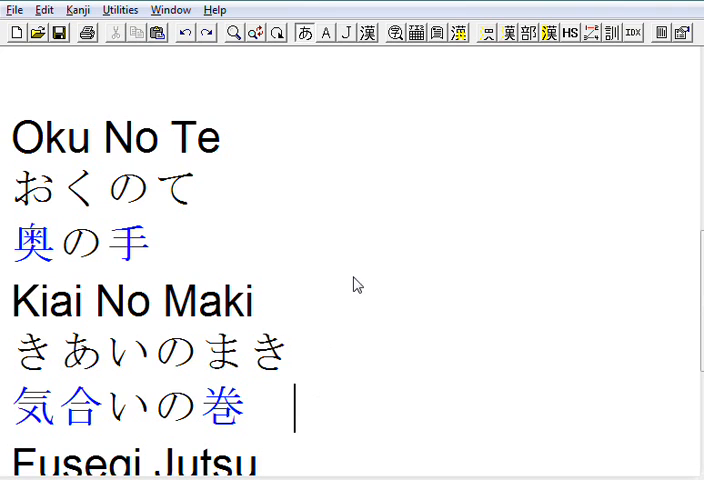
mouse_move(489, 36)
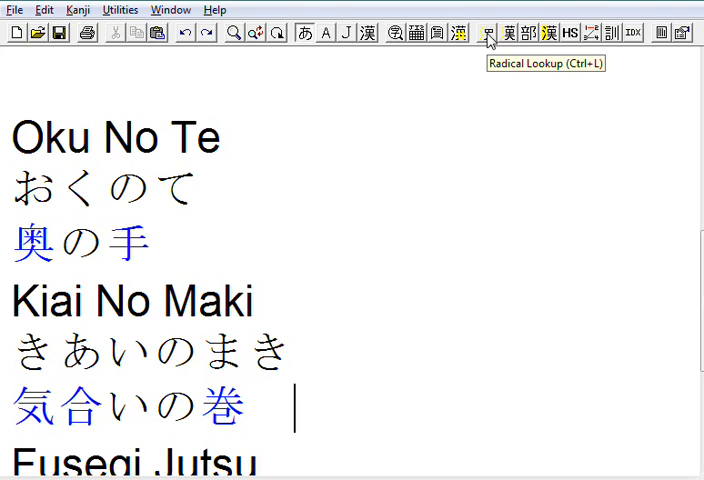
left_click(485, 32)
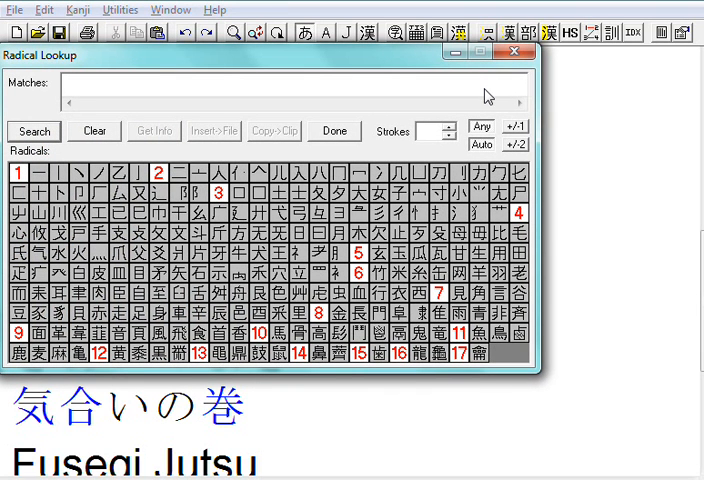
mouse_move(22, 403)
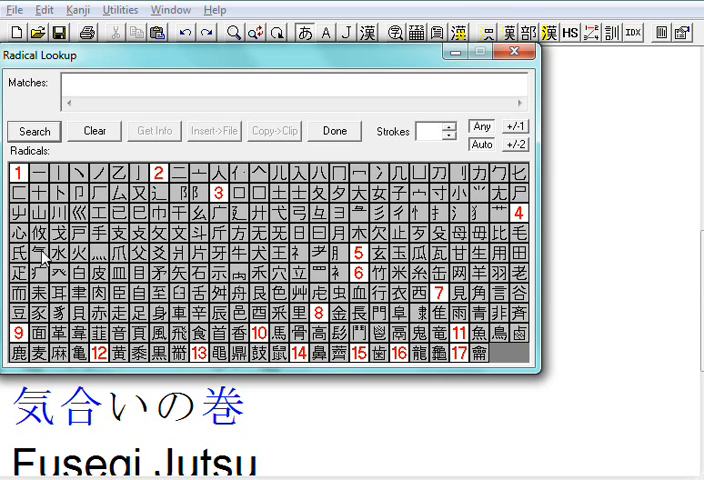
left_click(38, 257)
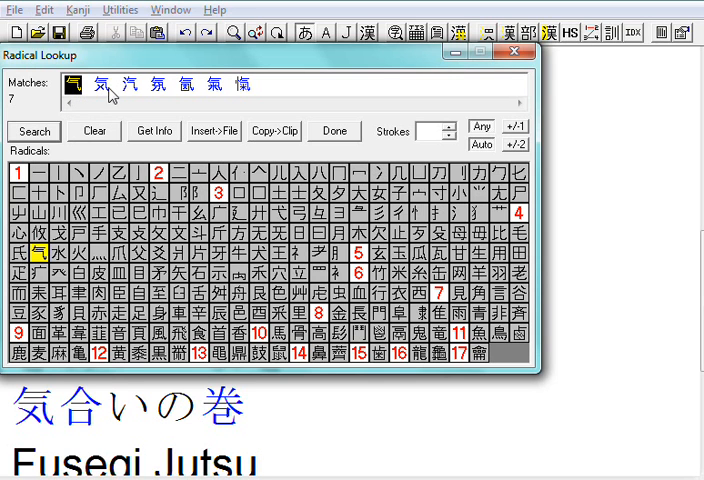
mouse_move(155, 95)
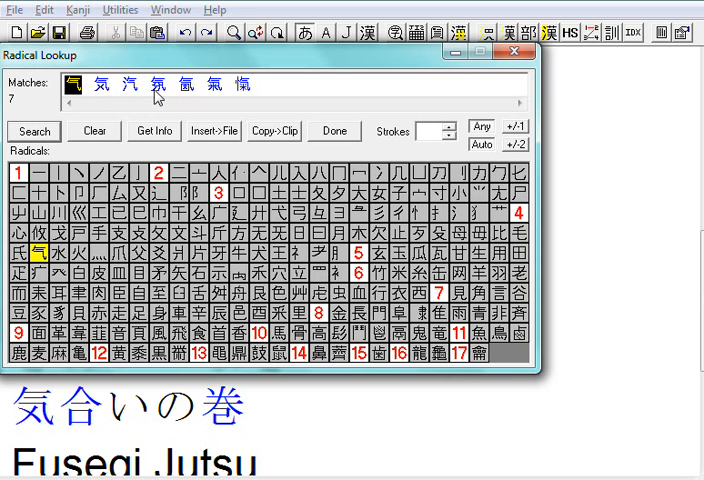
mouse_move(178, 94)
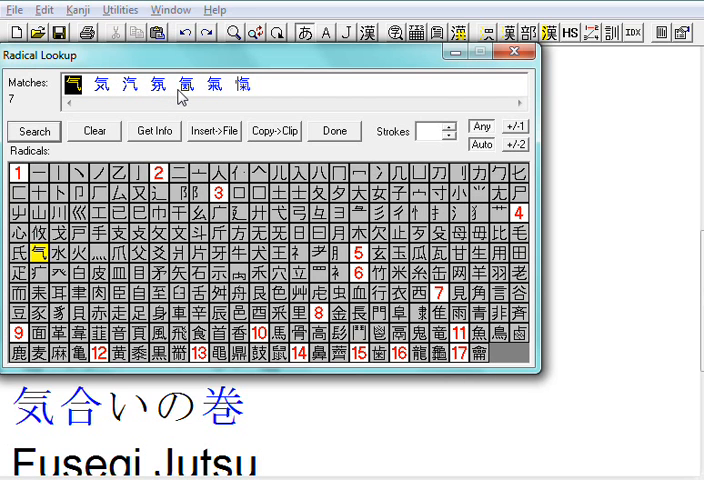
mouse_move(214, 92)
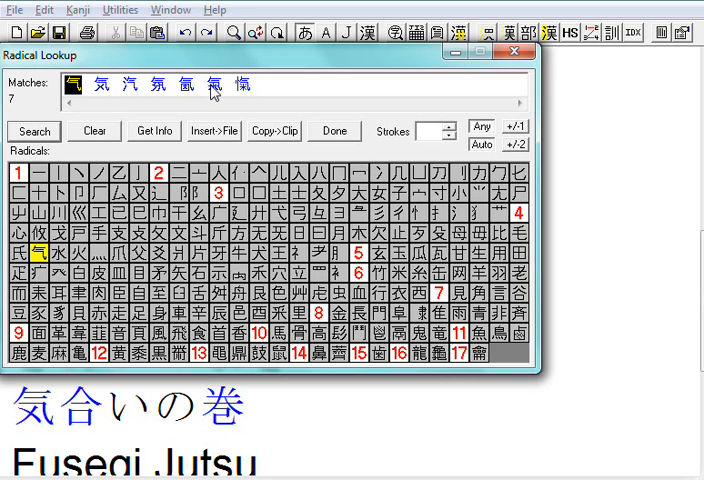
left_click(213, 84)
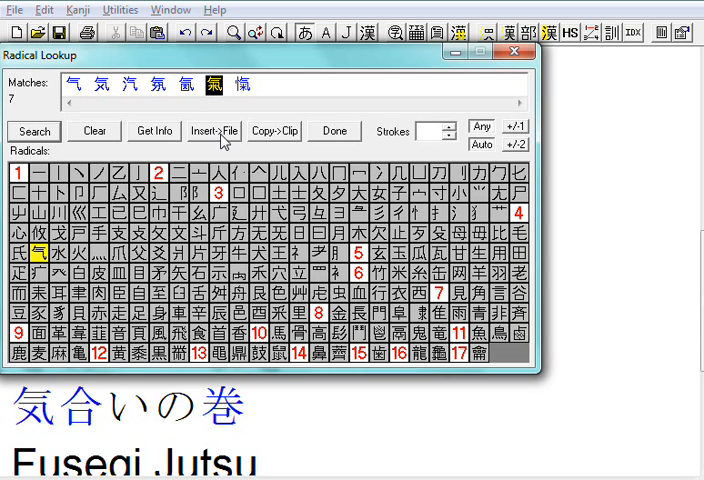
left_click(213, 130)
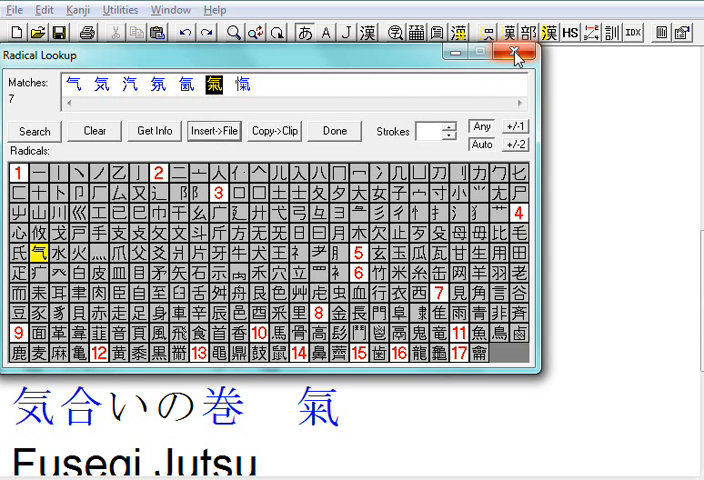
left_click(516, 54)
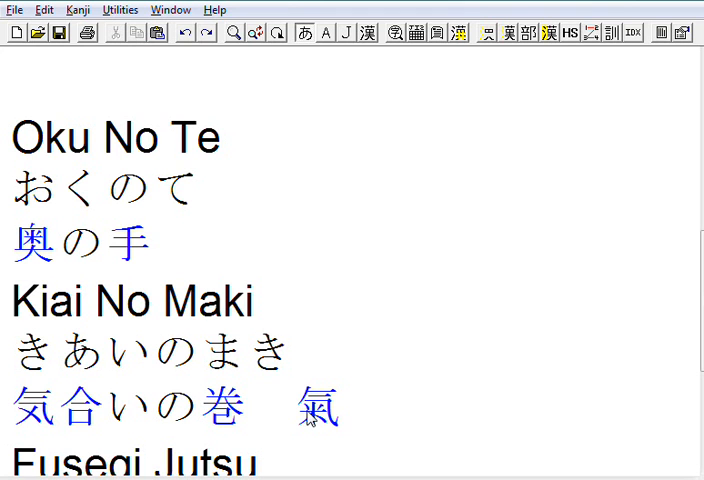
double_click(316, 410)
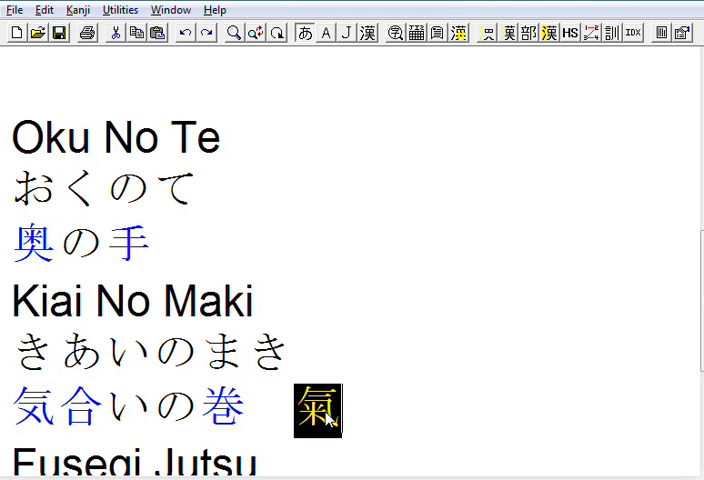
double_click(317, 410)
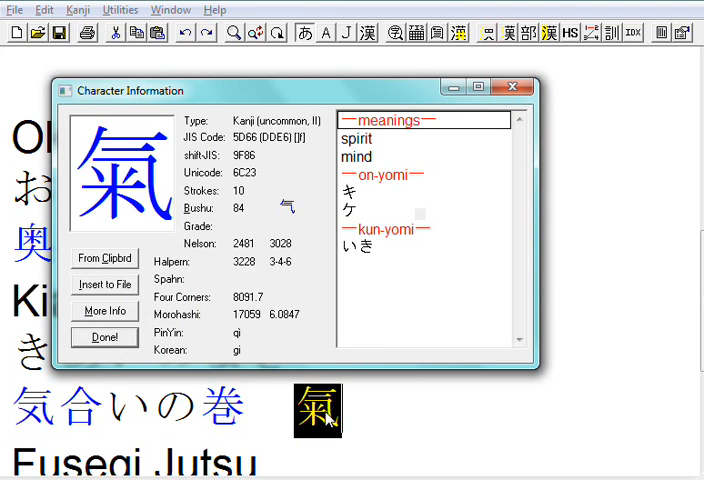
mouse_move(273, 128)
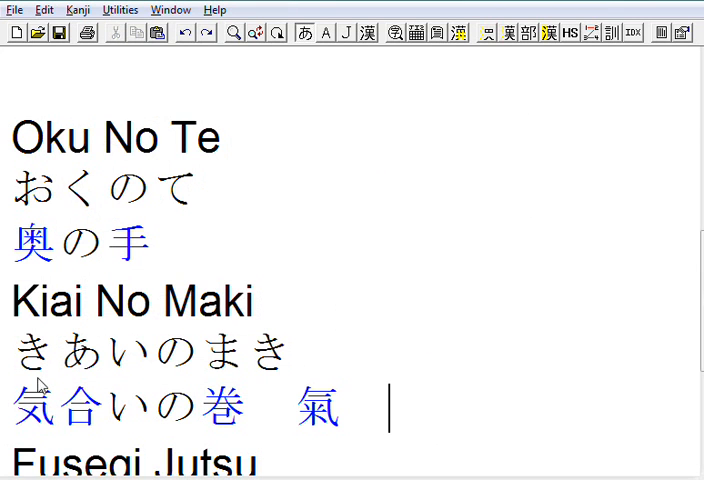
mouse_move(337, 432)
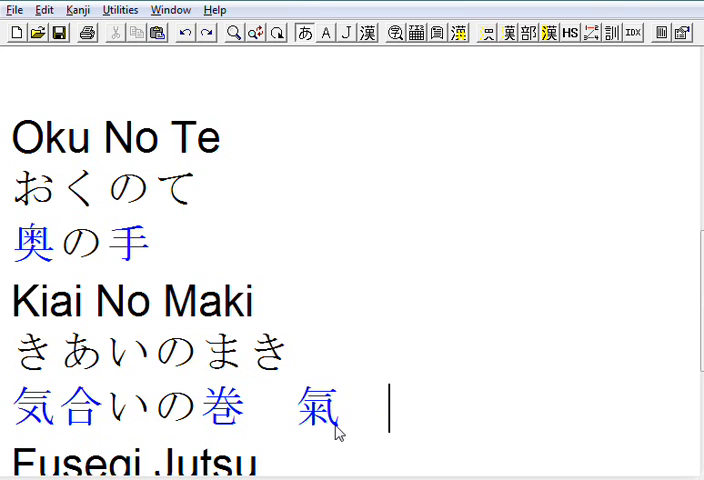
mouse_move(78, 363)
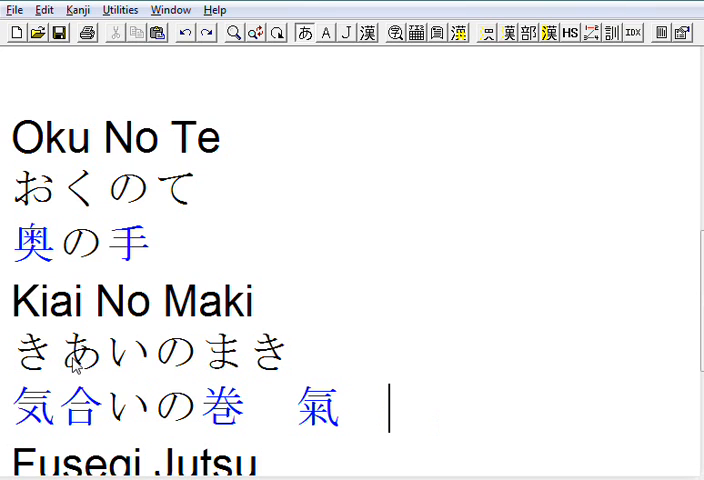
mouse_move(378, 366)
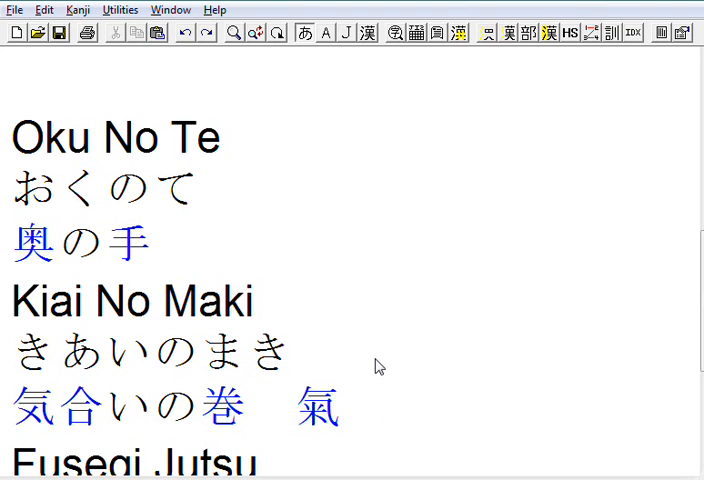
Type the hiragana reading ふせぎじゅつ beneath Fusegi Jutsu.
scroll("down", 3)
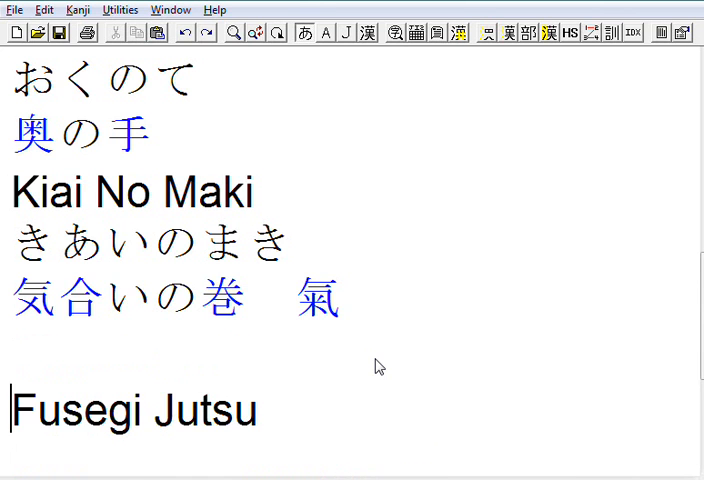
scroll("down", 3)
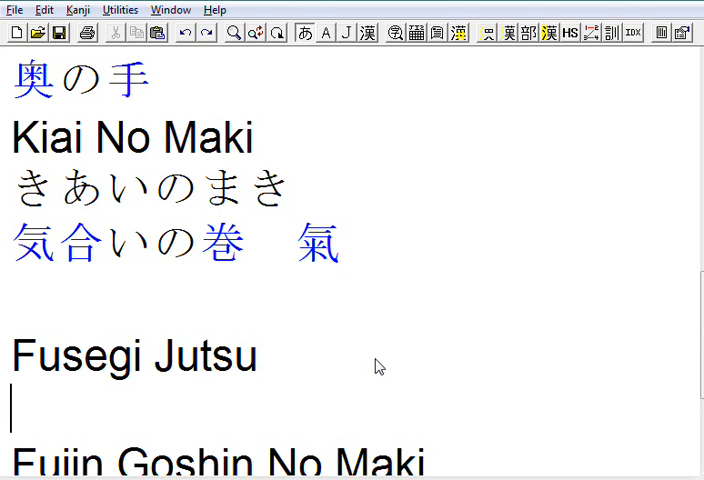
type("ふ")
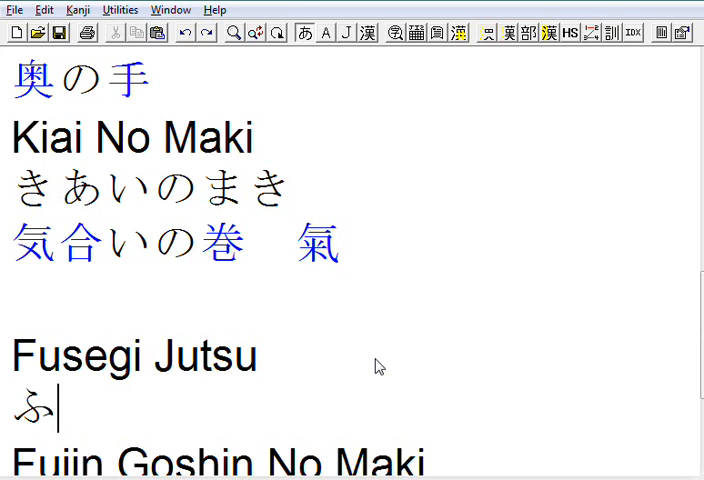
type("せぎ")
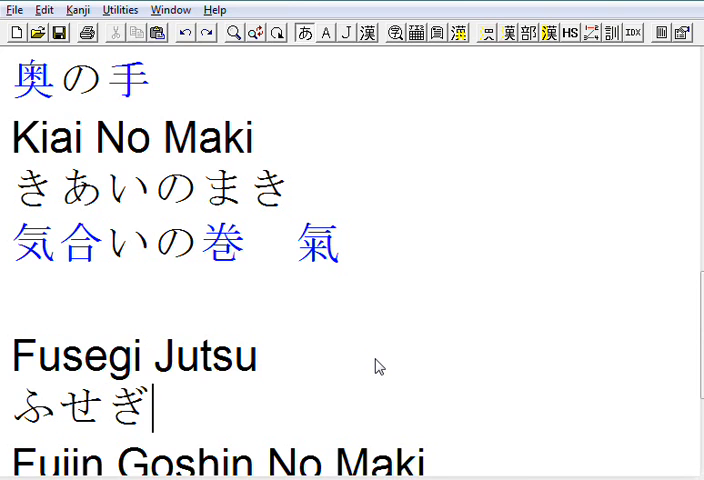
type("じゅつ")
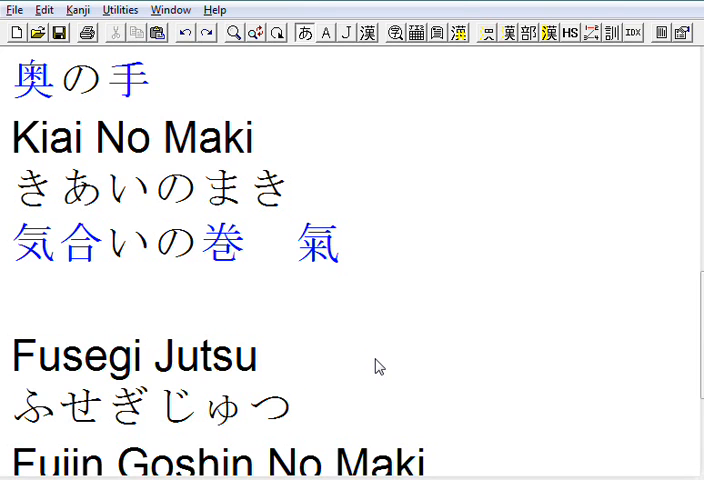
scroll("up", 3)
type("防ぎ")
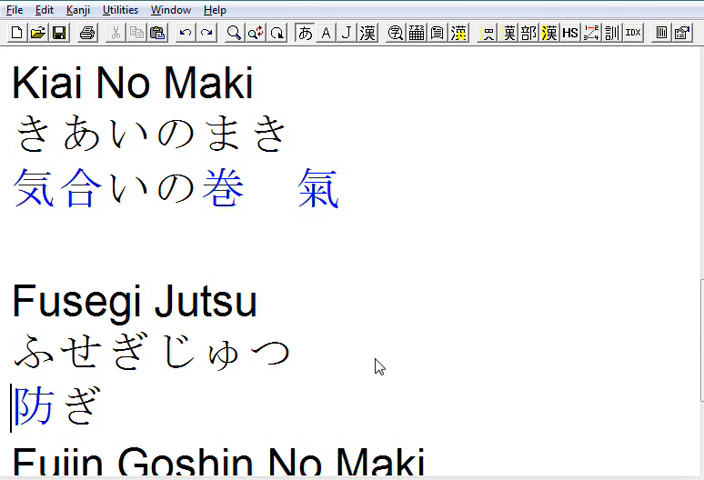
Review the meanings of 防 in Character Information, then finish the line as 防ぎ術.
double_click(25, 411)
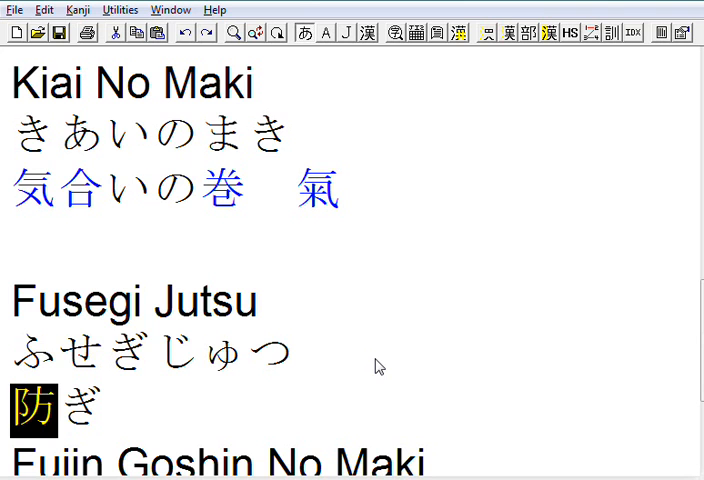
double_click(33, 408)
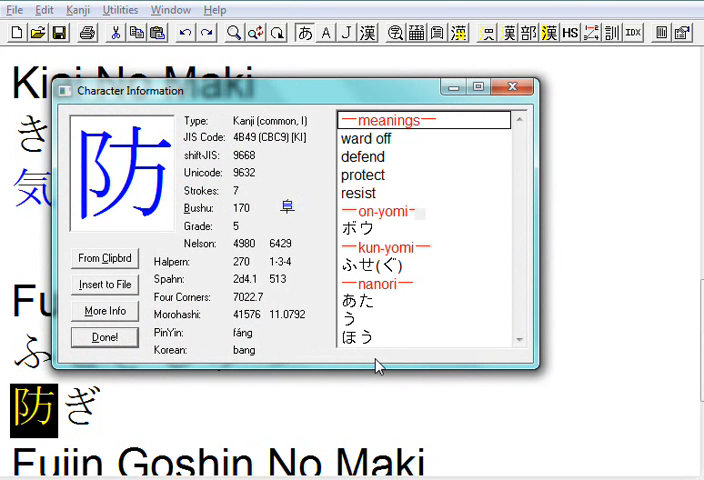
mouse_move(378, 167)
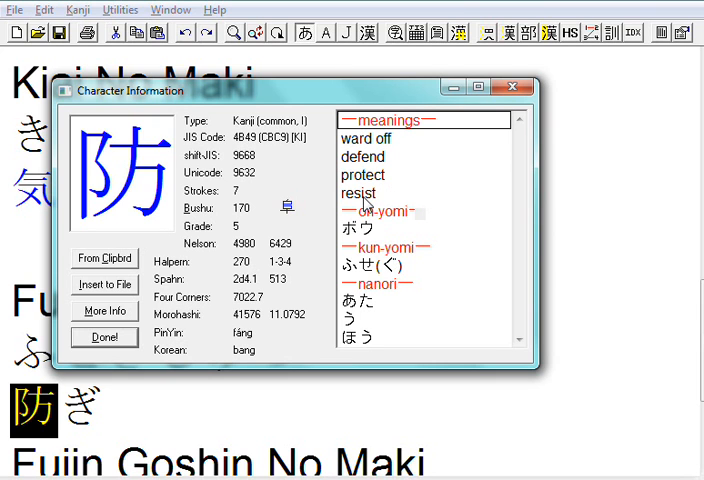
mouse_move(407, 225)
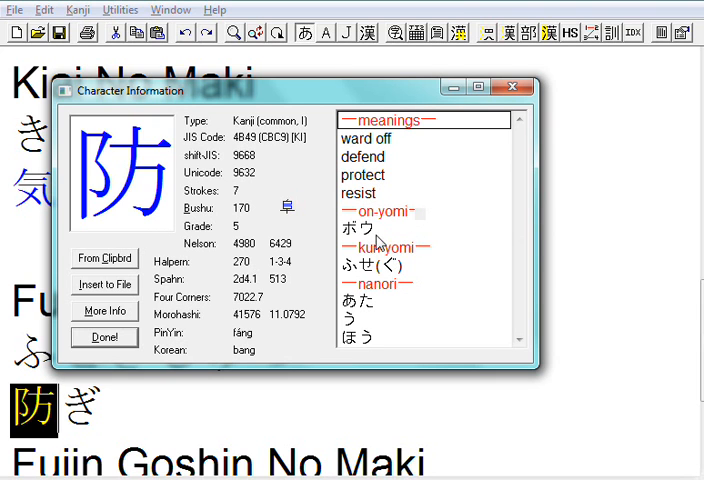
mouse_move(349, 240)
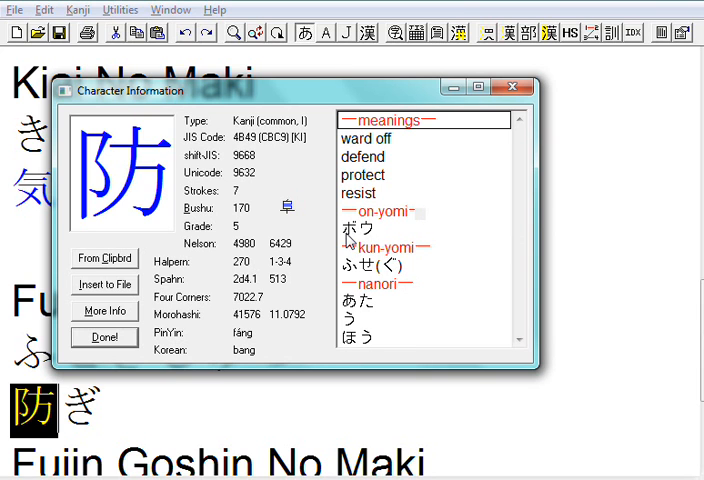
mouse_move(375, 278)
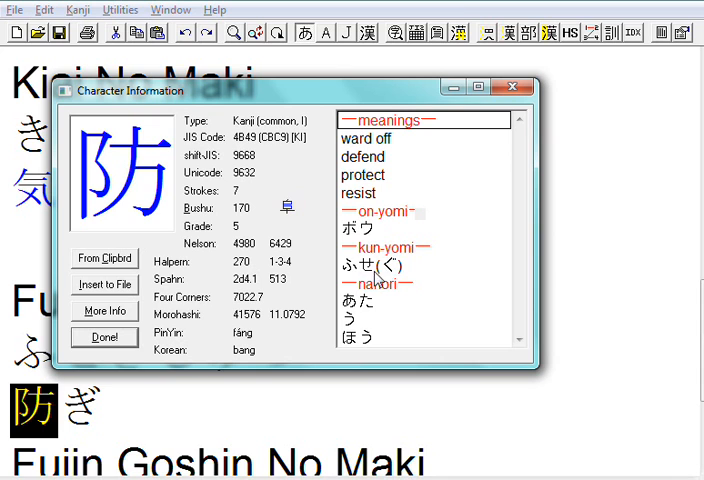
mouse_move(393, 271)
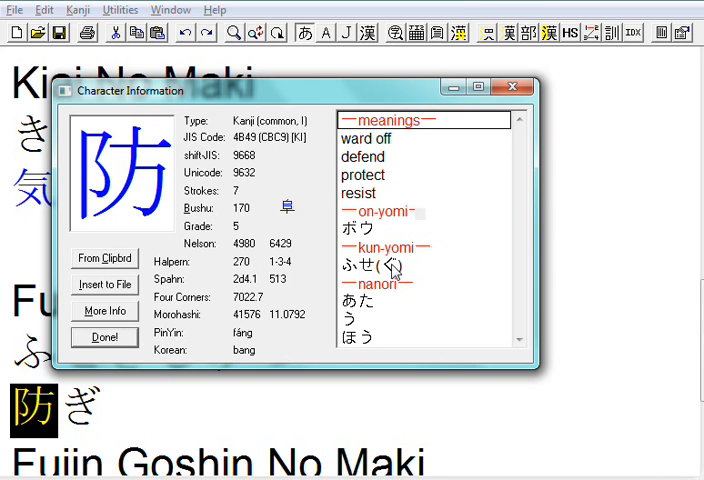
mouse_move(217, 309)
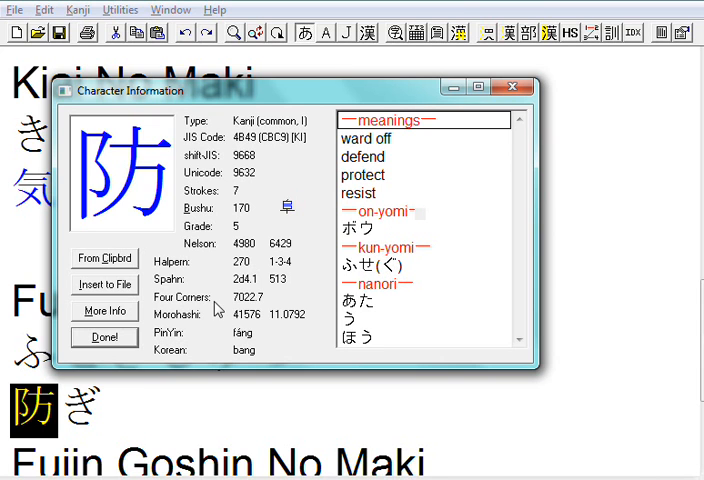
mouse_move(513, 87)
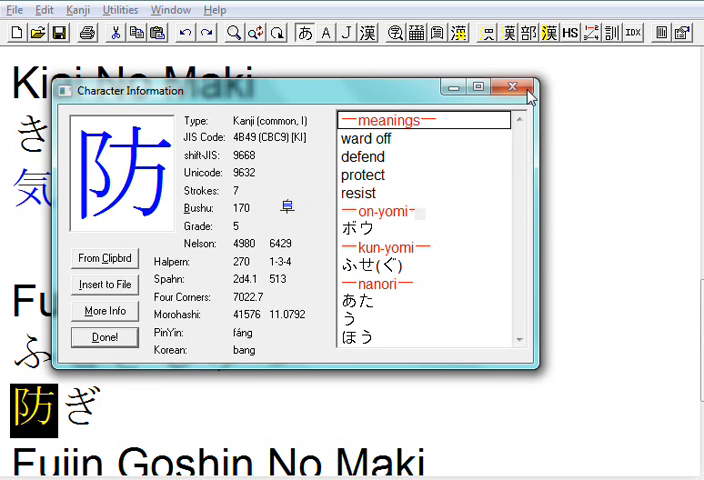
mouse_move(513, 87)
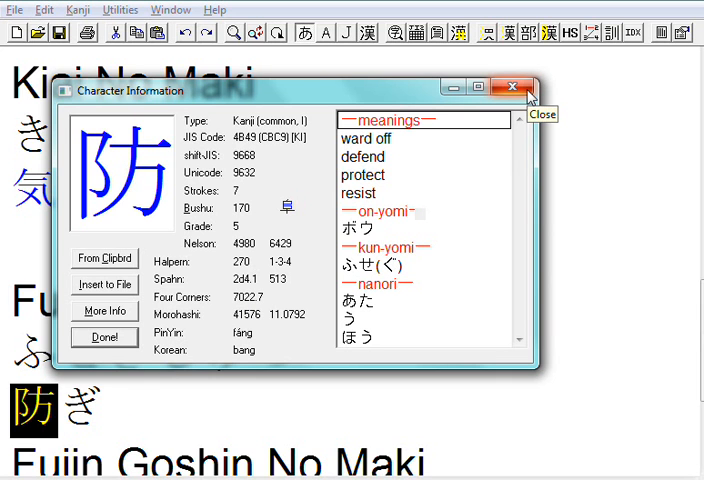
left_click(511, 87)
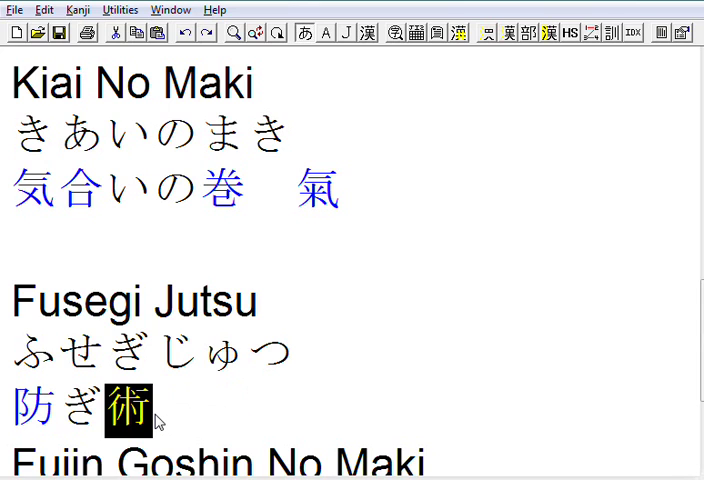
left_click(160, 410)
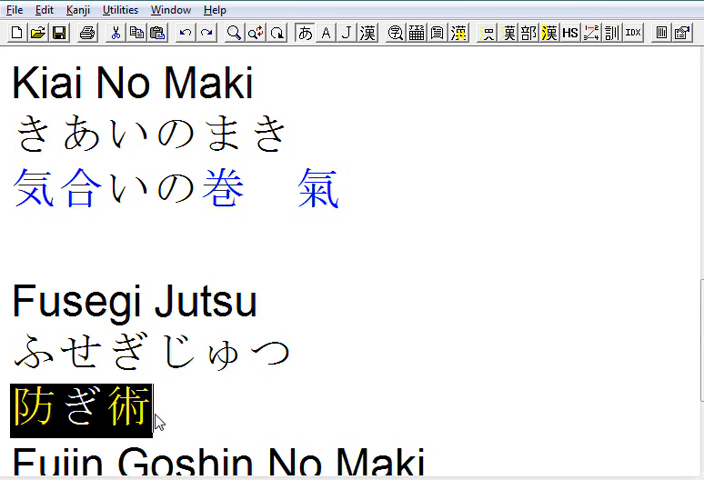
mouse_move(473, 111)
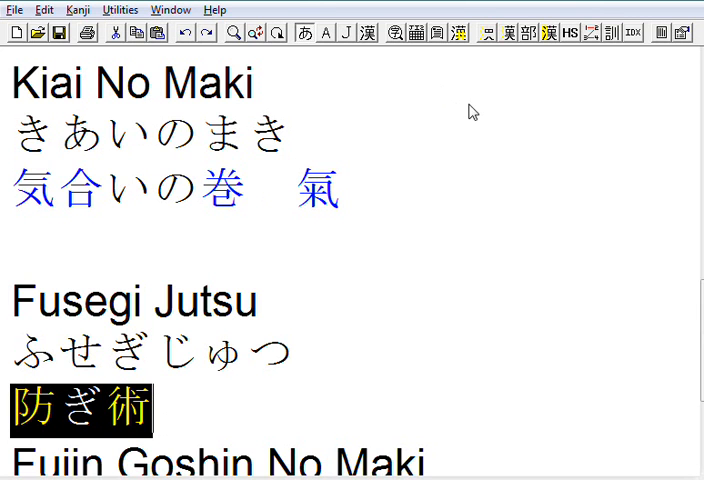
left_click(435, 33)
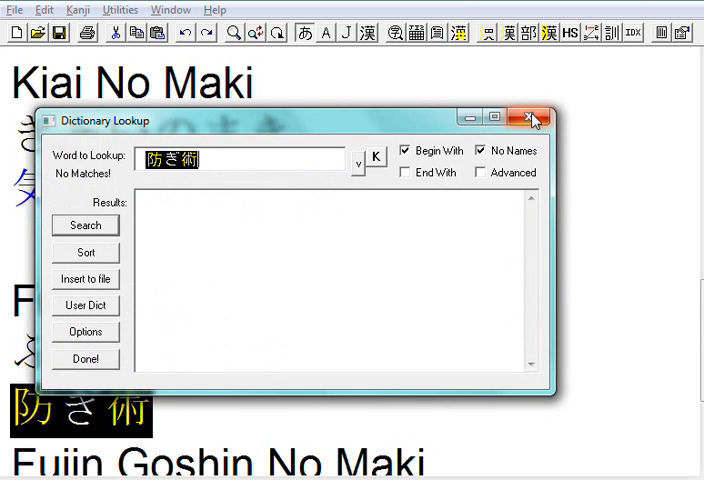
left_click(532, 117)
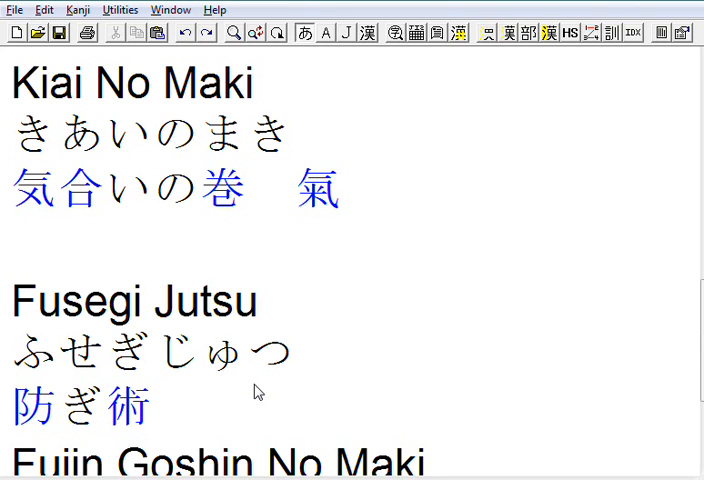
left_click(198, 407)
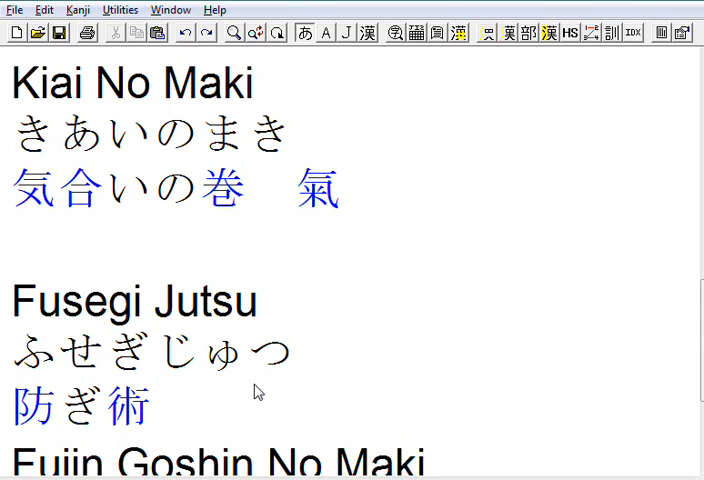
left_click(56, 405)
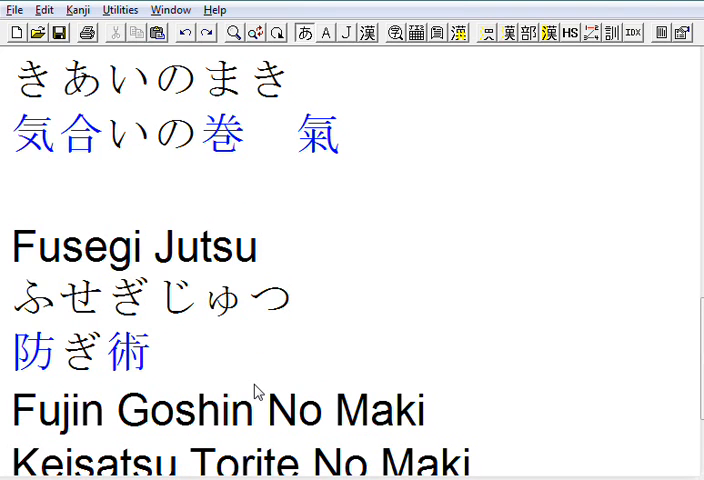
Type the reading ふじんごしんのまき under Fujin Goshin No Maki.
scroll("up", 3)
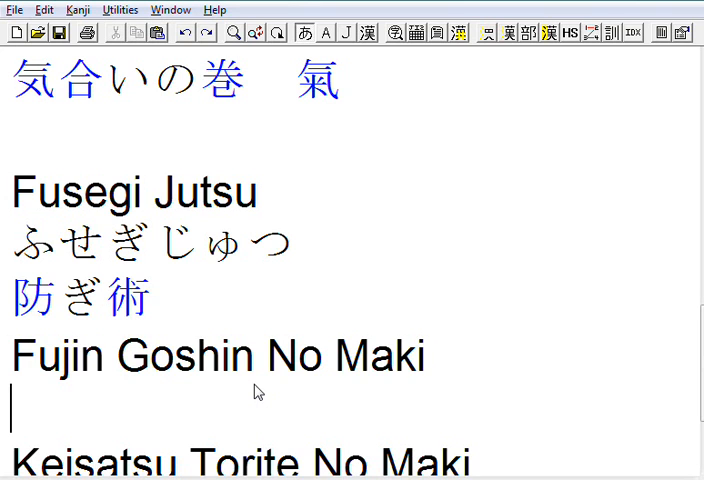
type("ふじ")
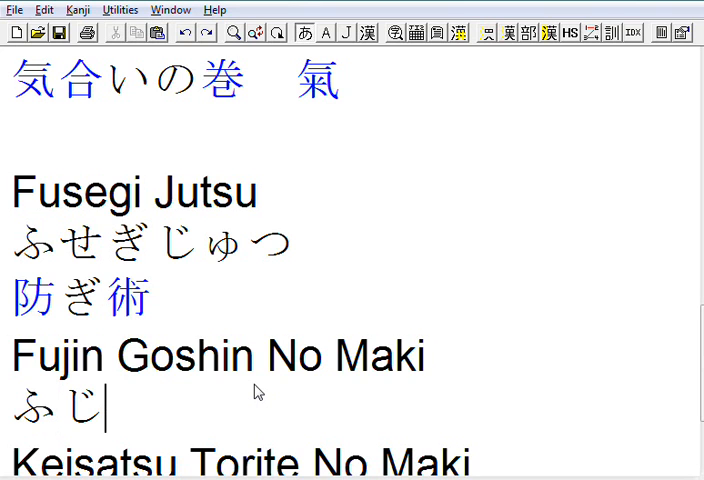
type("ん")
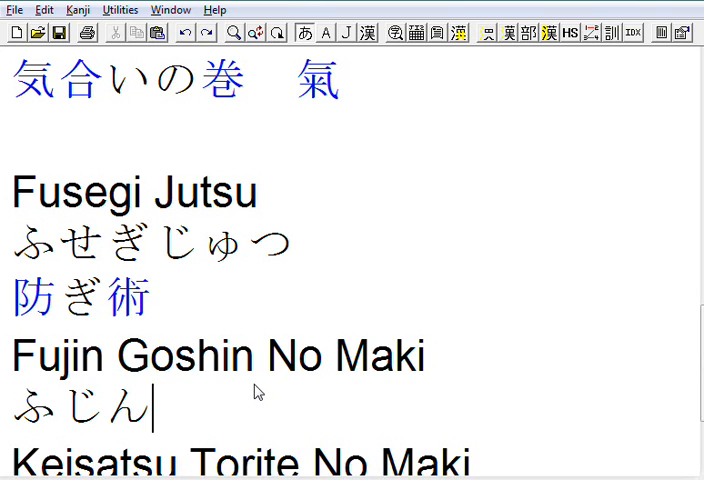
type("ご")
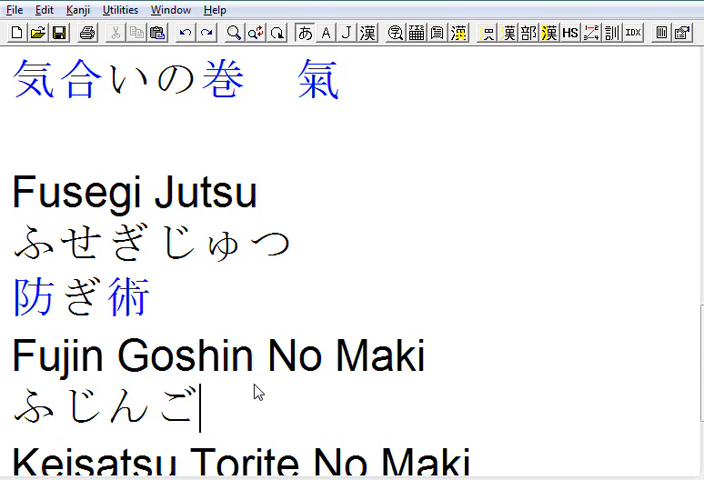
type("しんの")
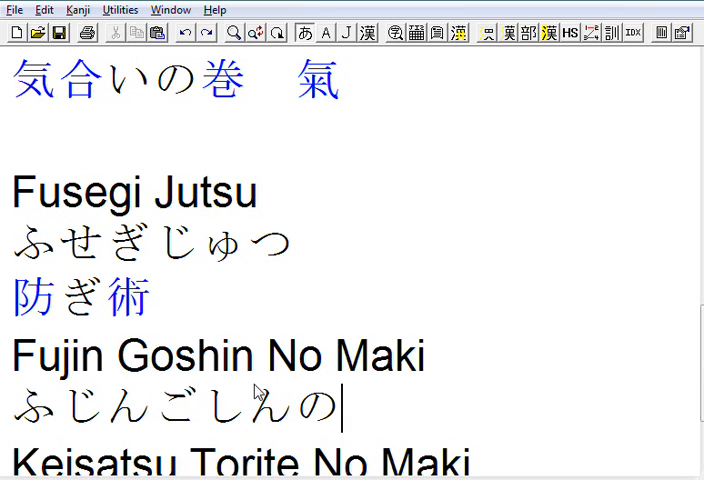
type("まき")
type("婦人")
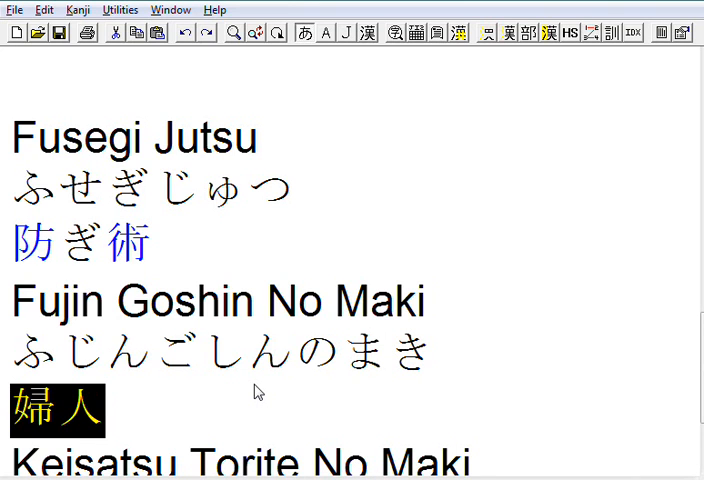
Look up 婦人 in the dictionary and resume writing right after it.
left_click(150, 410)
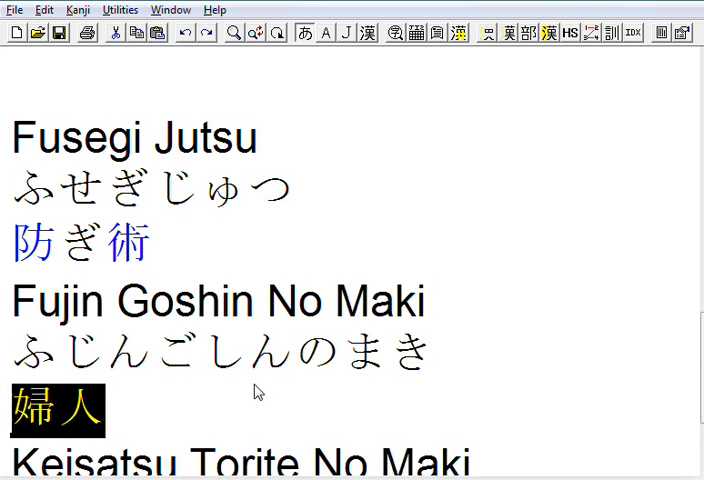
mouse_move(432, 98)
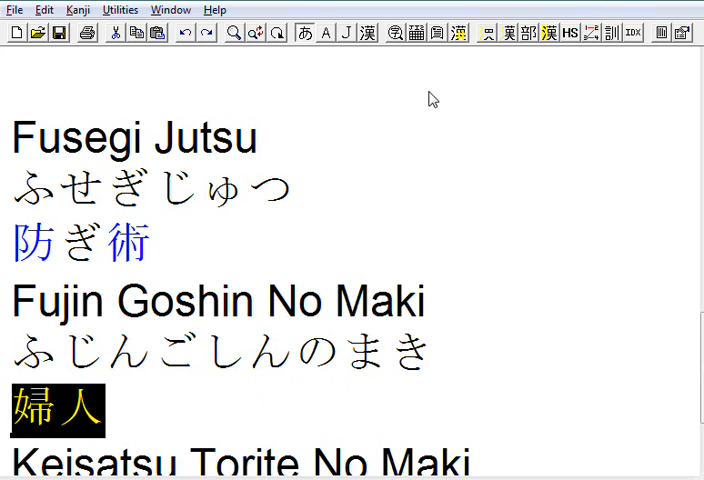
left_click(436, 33)
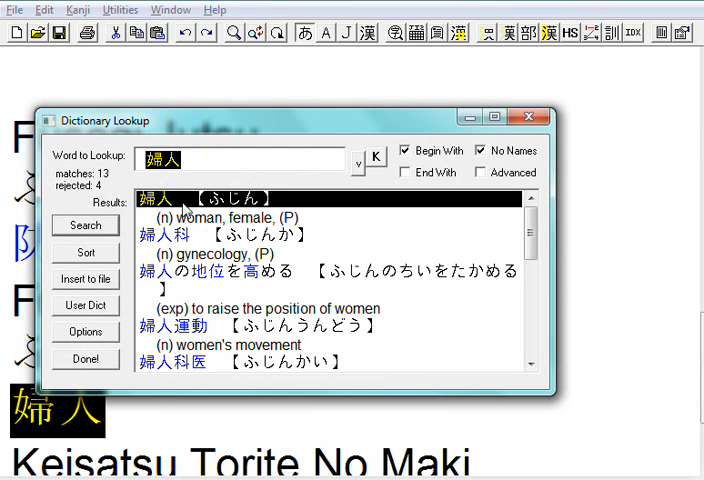
mouse_move(355, 180)
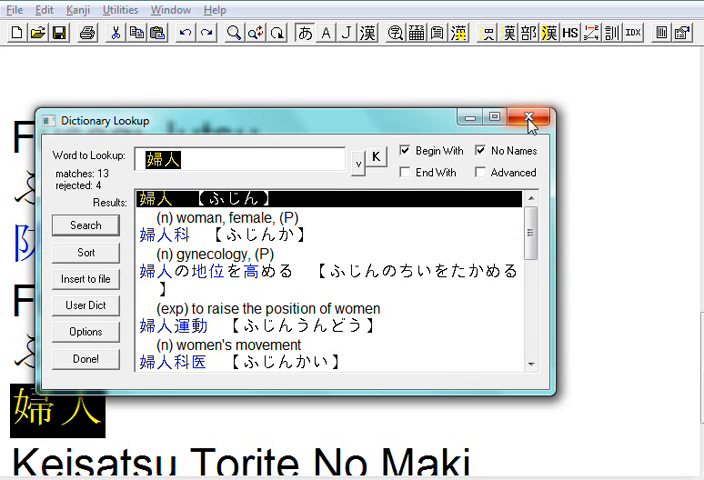
left_click(530, 117)
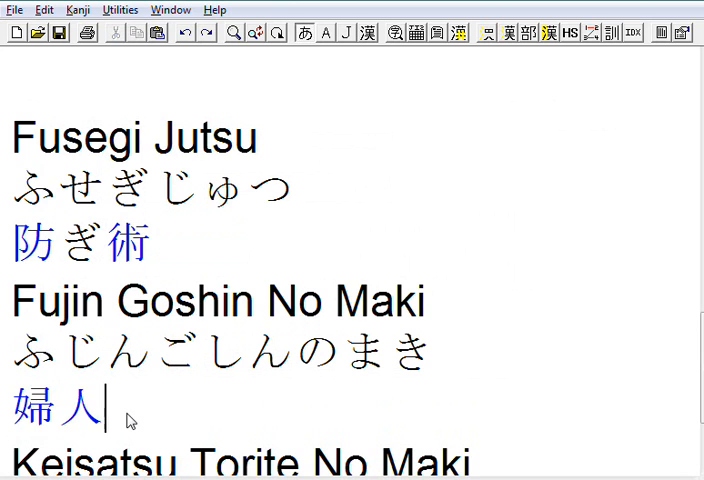
mouse_move(178, 355)
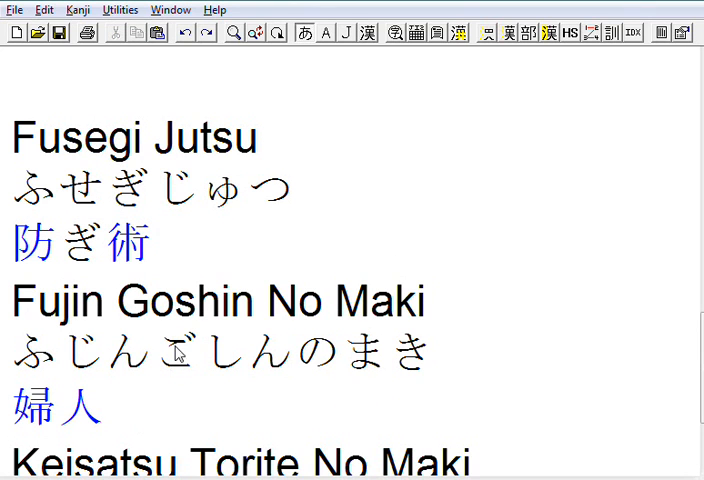
Add 護身 after 婦人 and view the Character Information for 身 and 護.
left_click(155, 353)
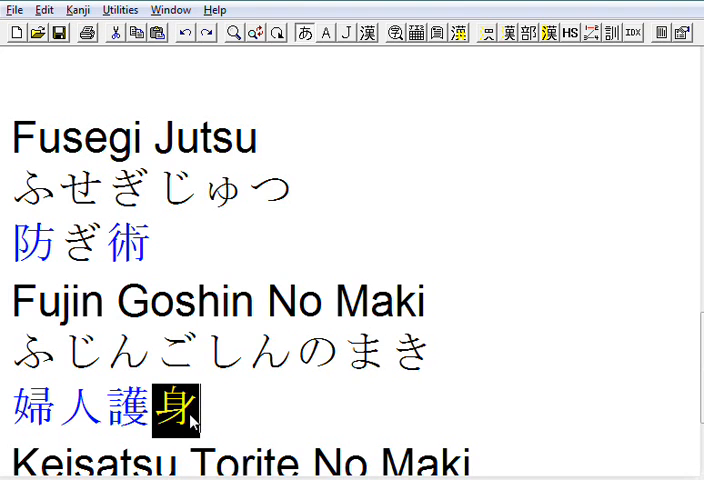
double_click(175, 410)
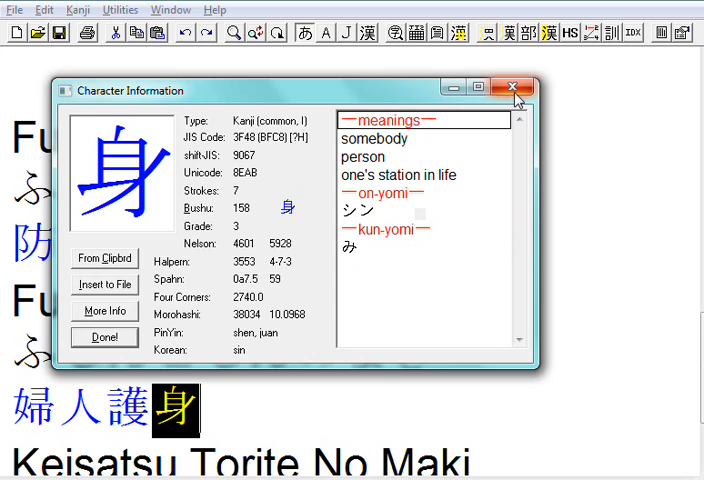
left_click(513, 88)
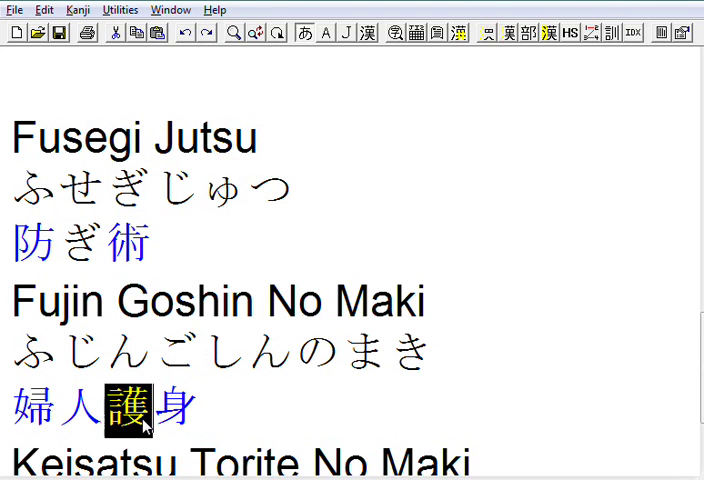
mouse_move(57, 330)
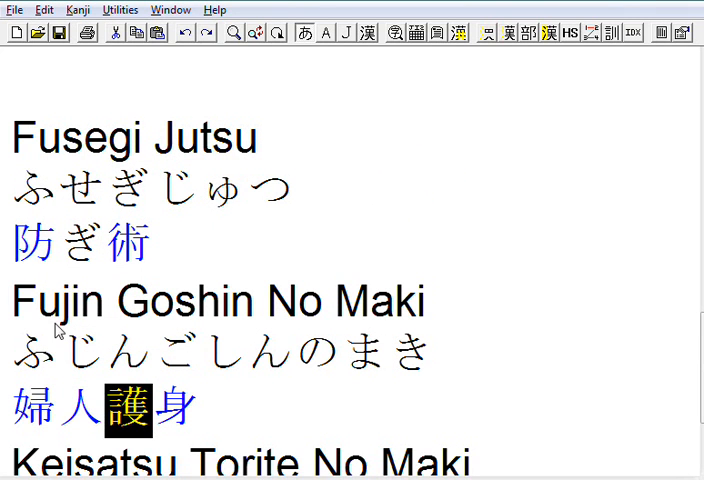
mouse_move(213, 430)
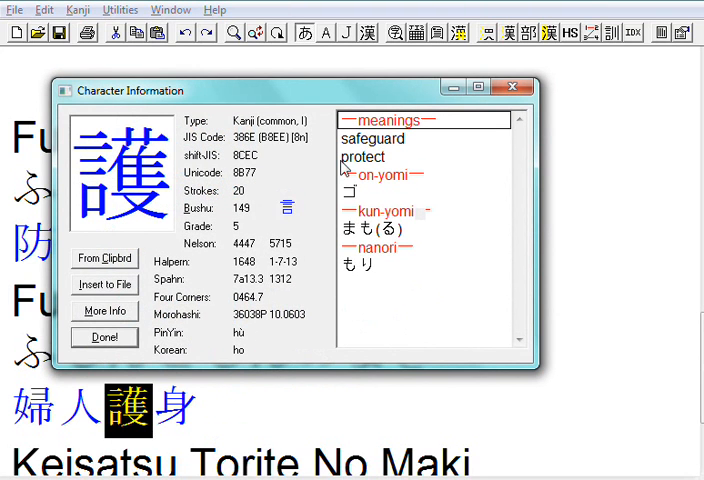
mouse_move(368, 160)
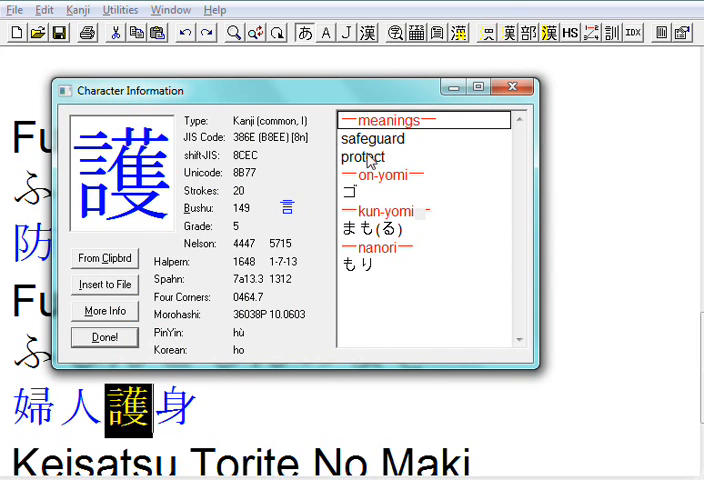
mouse_move(127, 238)
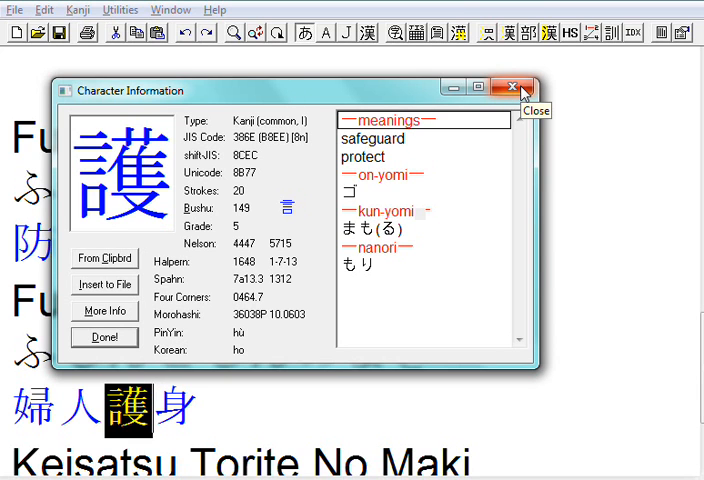
mouse_move(428, 108)
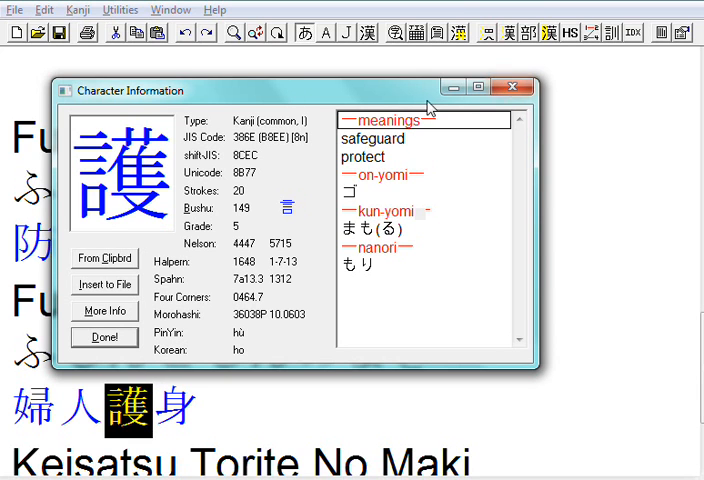
mouse_move(513, 88)
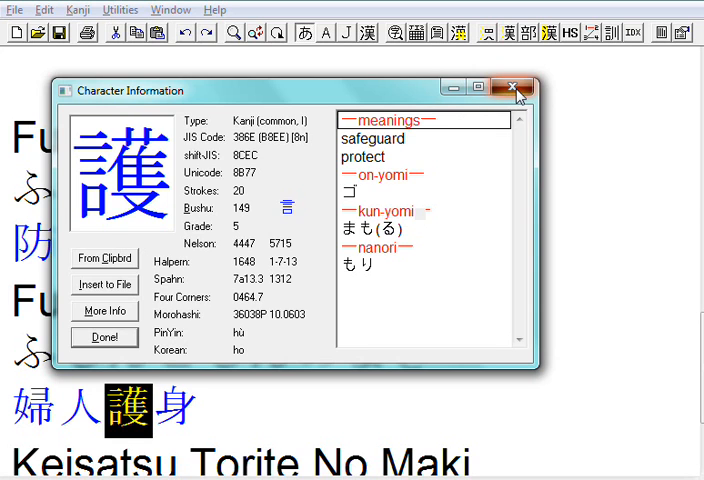
left_click(512, 88)
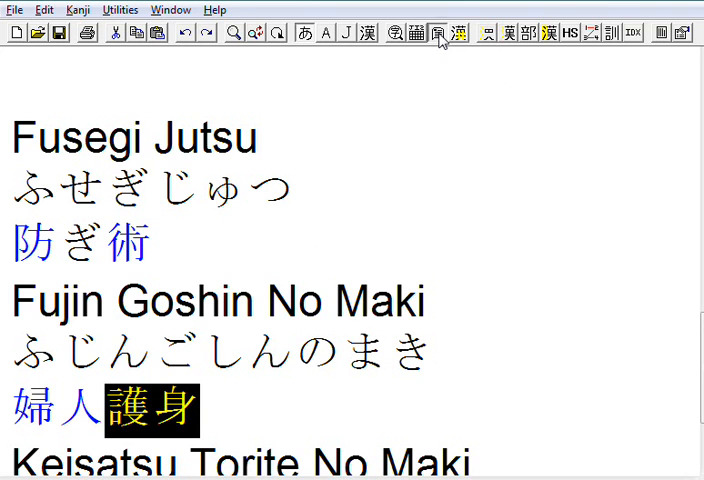
Check 護身 in Dictionary Lookup, then append の巻 to finish 婦人護身の巻.
left_click(435, 33)
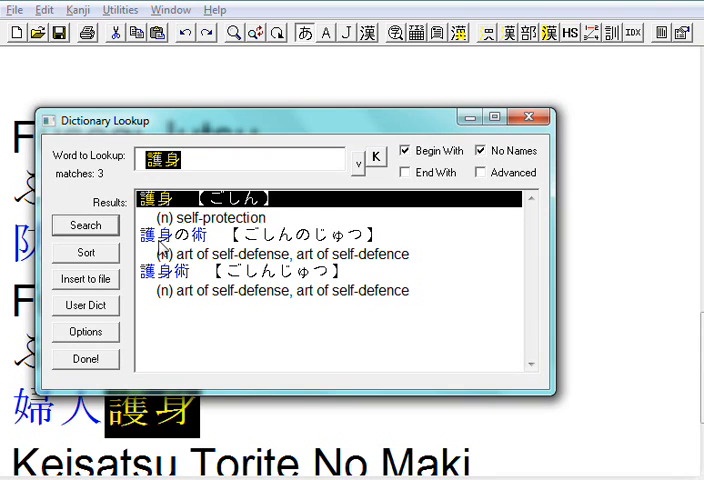
mouse_move(180, 250)
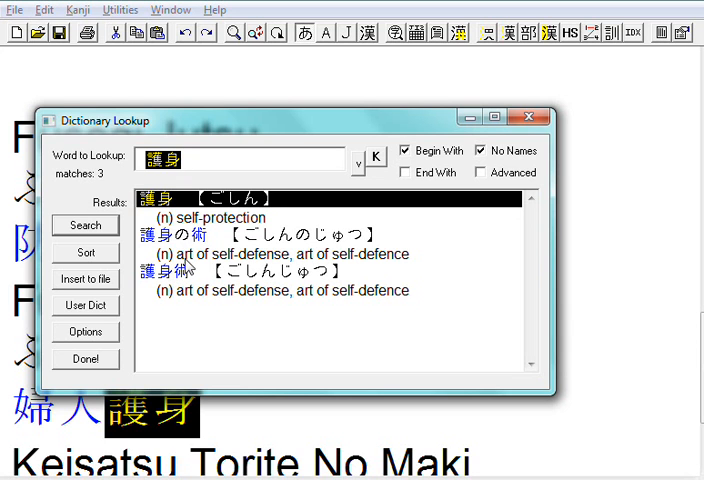
mouse_move(528, 117)
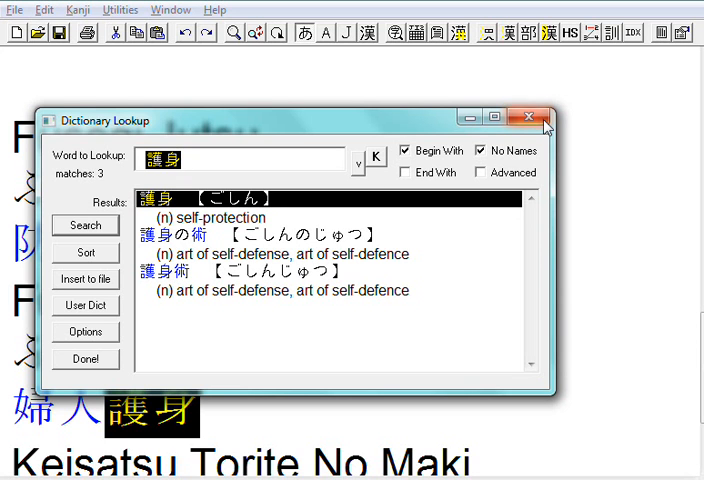
left_click(529, 116)
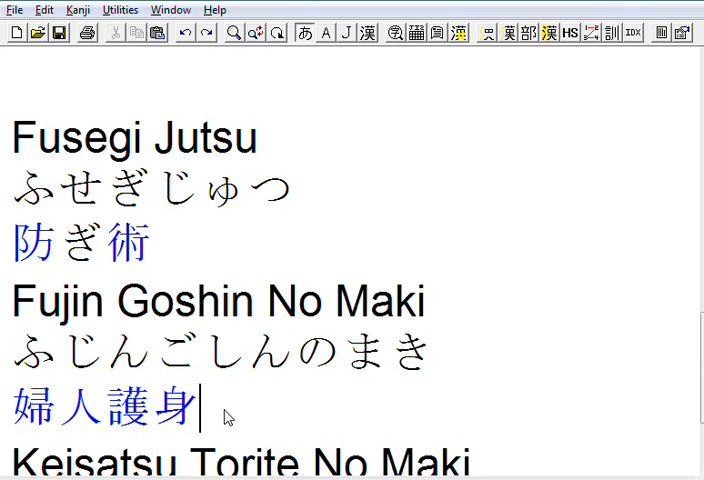
type("のノ")
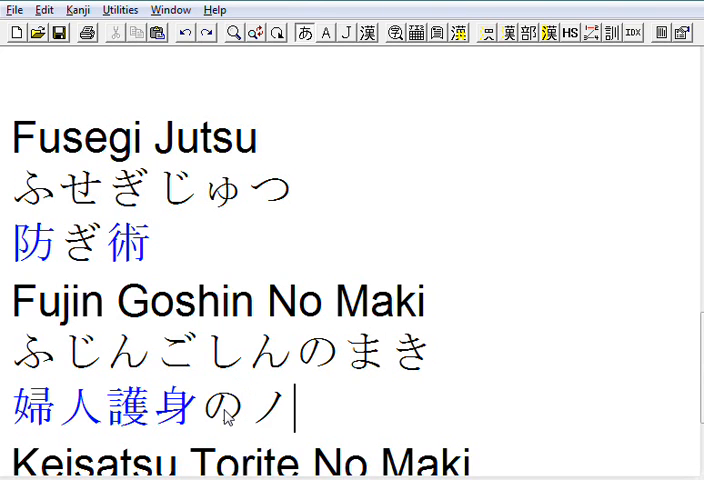
key("Backspace")
type("巻")
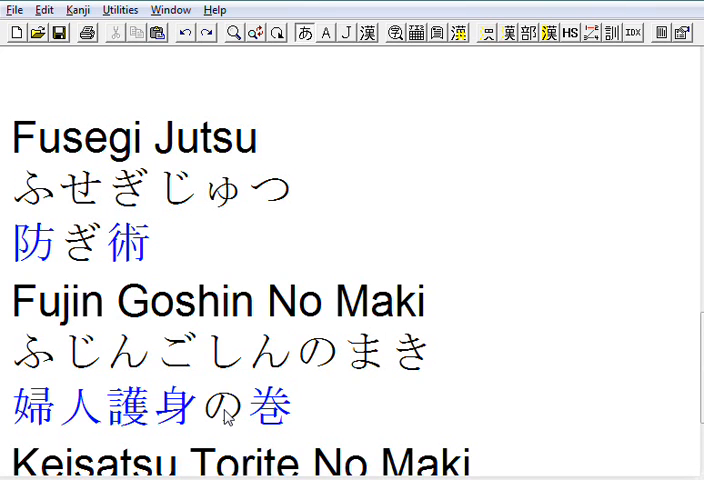
scroll("up", 3)
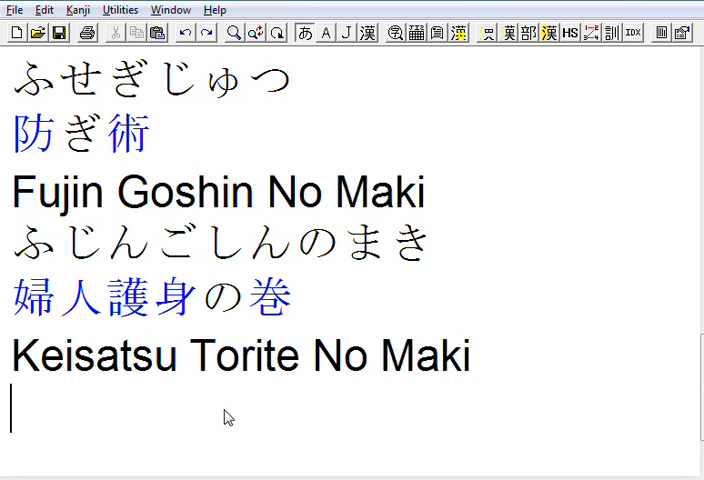
Type the reading けいさつ for 警察 on the new line under Keisatsu Torite No Maki.
type("けいさ")
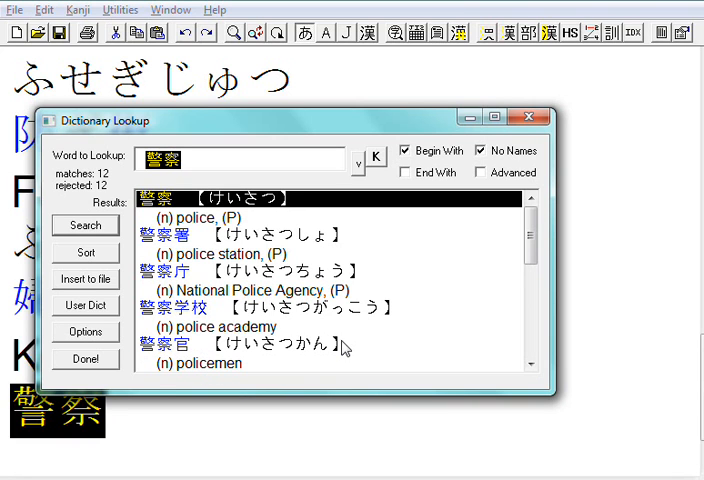
mouse_move(265, 364)
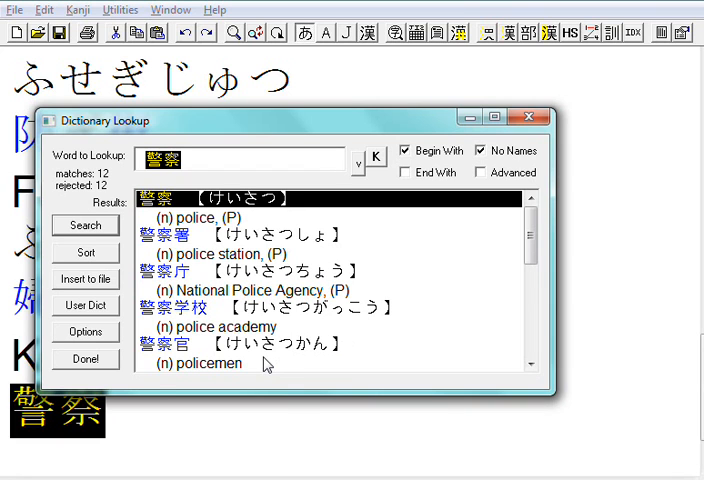
mouse_move(283, 290)
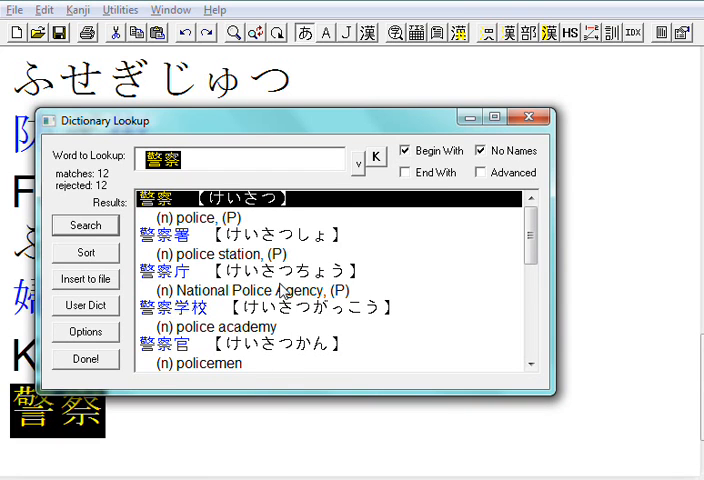
mouse_move(334, 147)
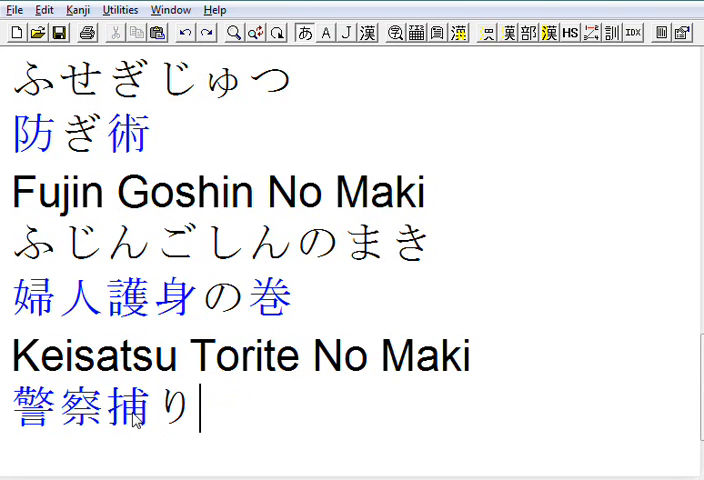
Finish 捕り手, close its dictionary lookup, and type の and まき to end with 巻.
type("て")
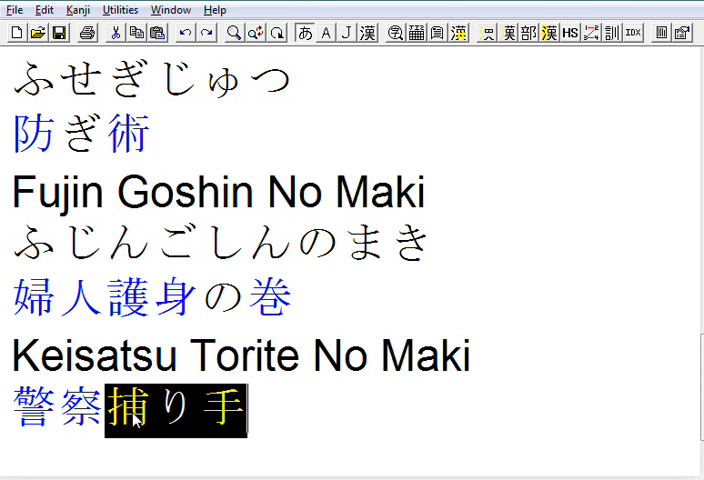
mouse_move(435, 68)
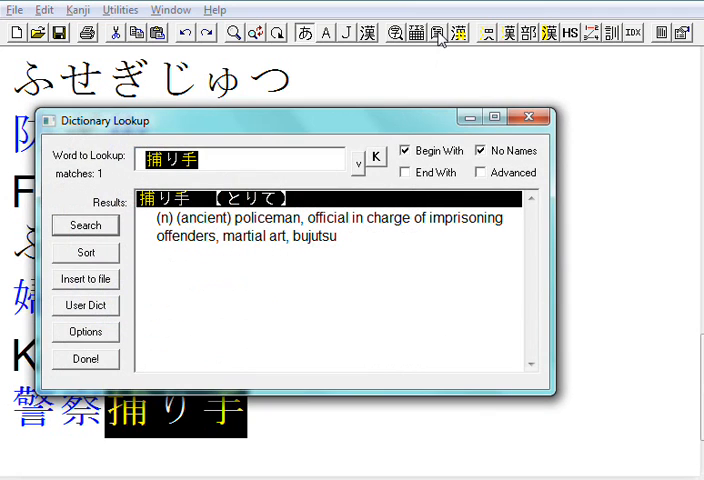
mouse_move(312, 148)
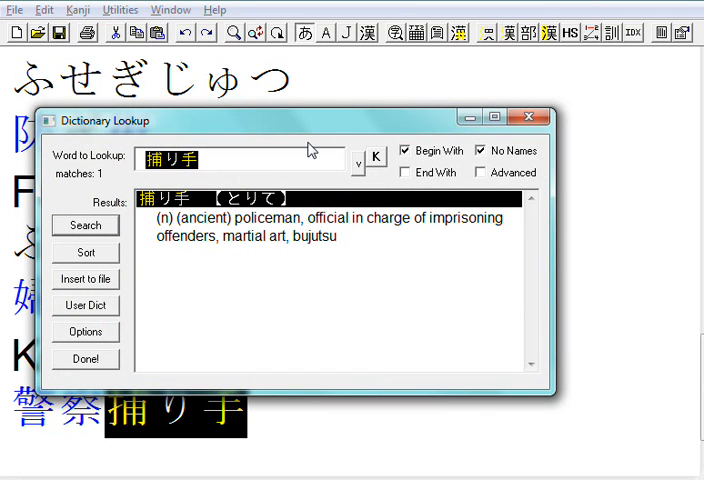
mouse_move(280, 230)
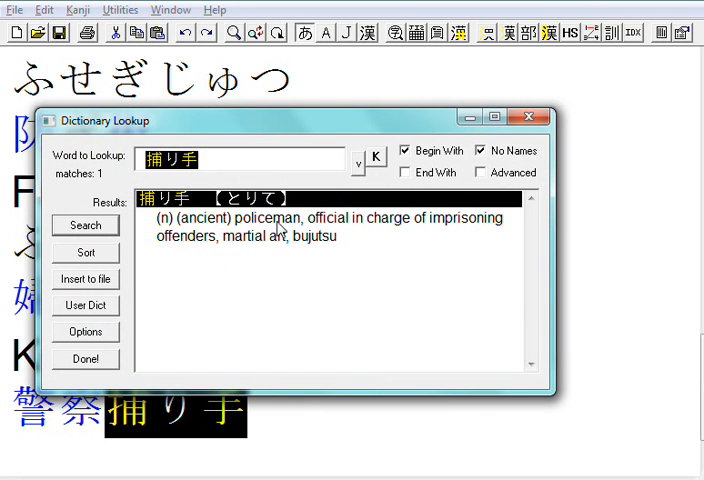
mouse_move(413, 236)
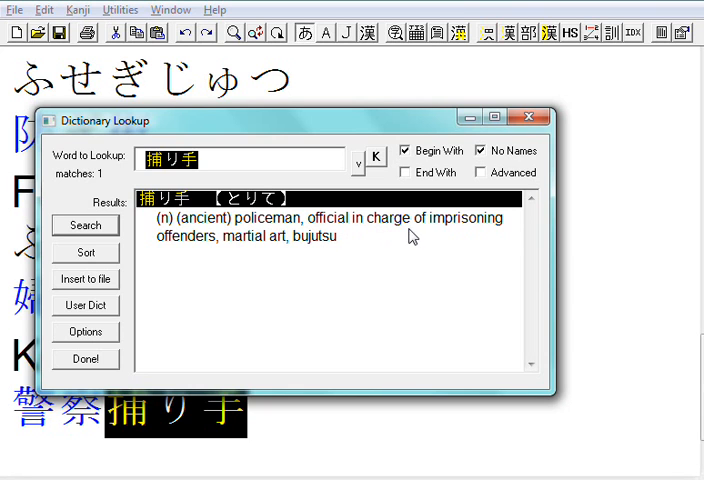
mouse_move(183, 257)
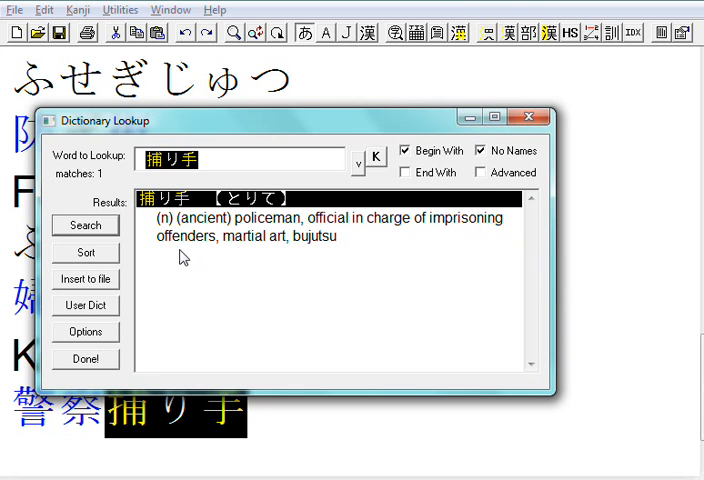
mouse_move(325, 260)
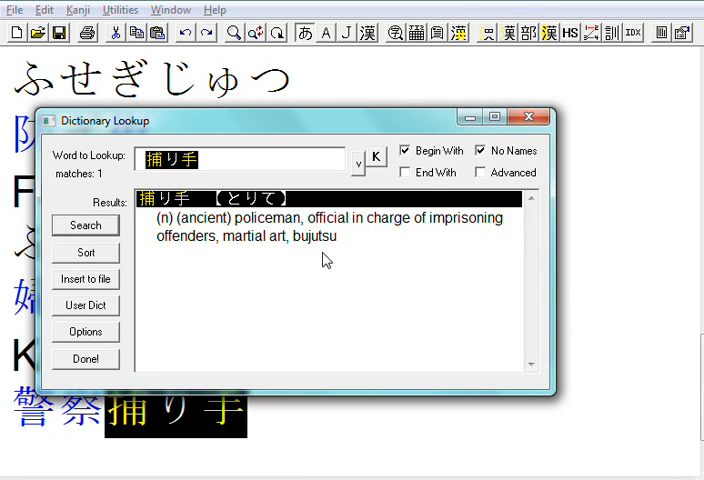
mouse_move(224, 217)
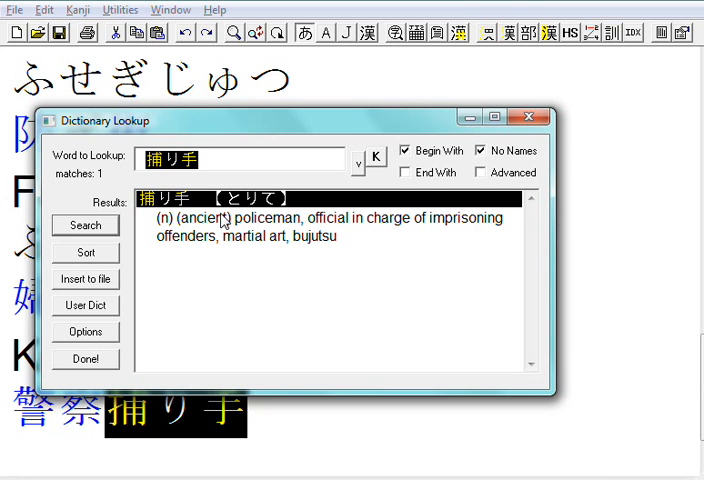
mouse_move(333, 234)
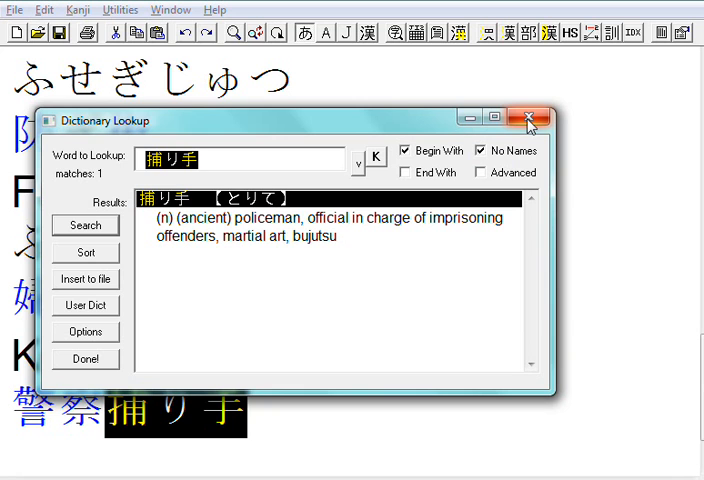
left_click(529, 117)
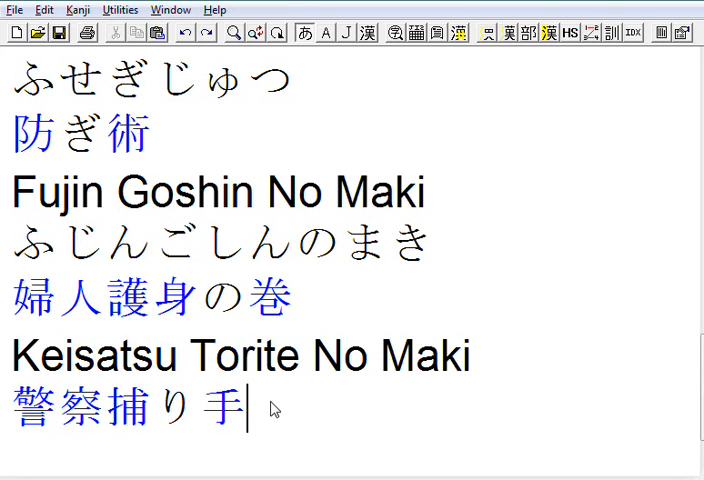
type("の")
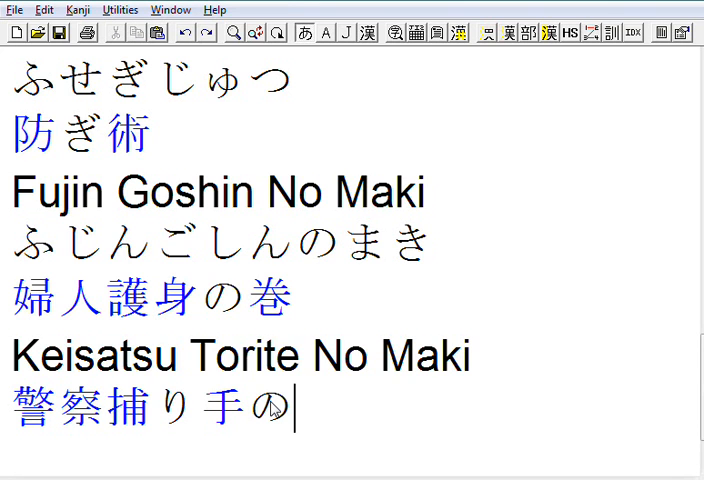
type("まき")
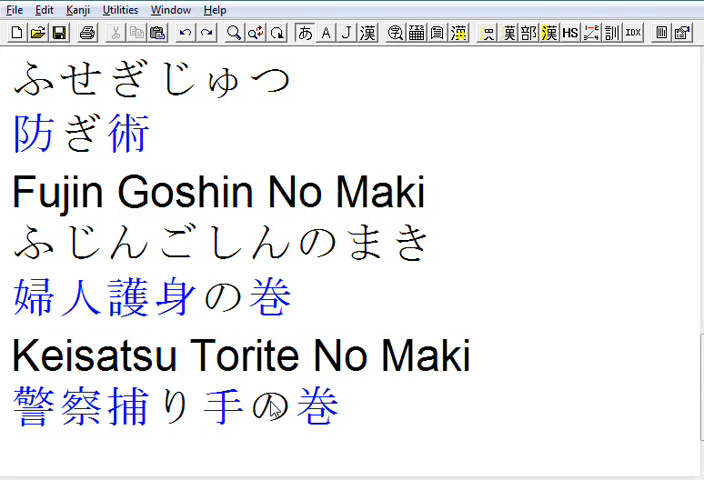
mouse_move(145, 348)
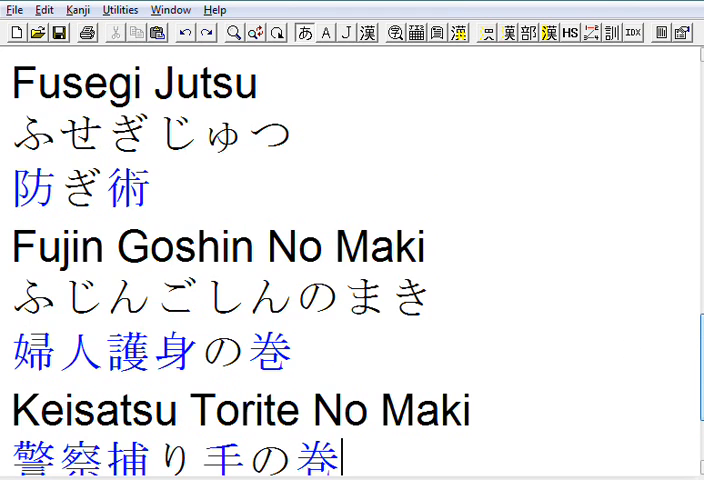
scroll("up", 3)
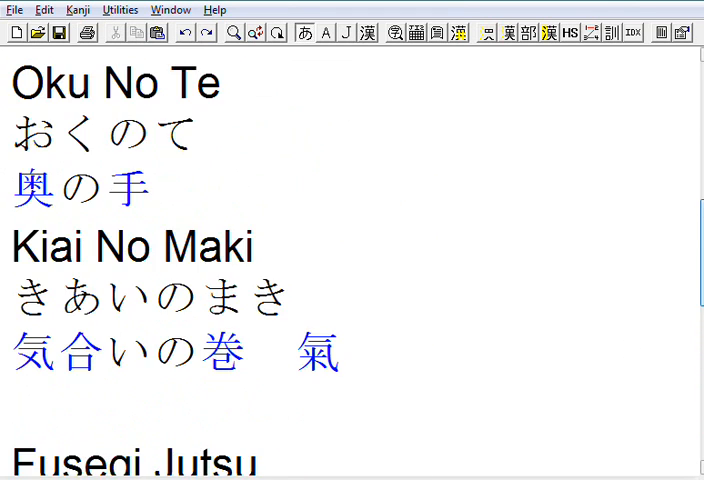
scroll("up", 3)
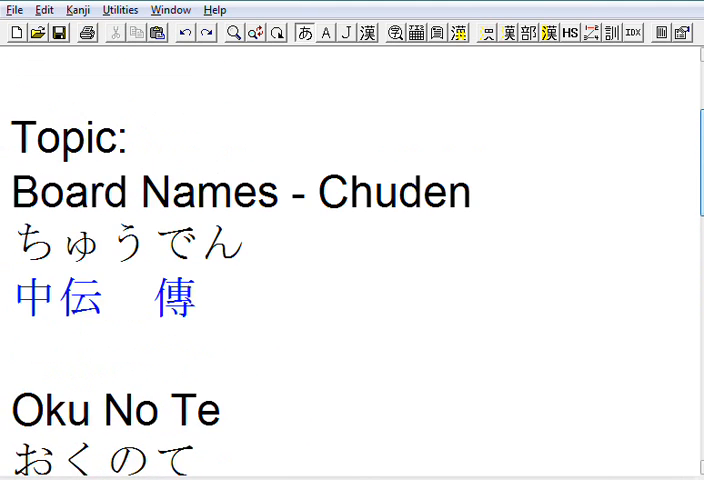
scroll("down", 3)
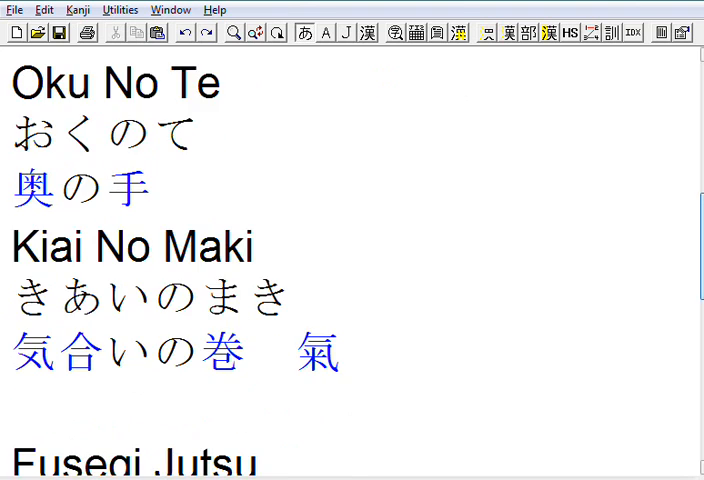
scroll("down", 3)
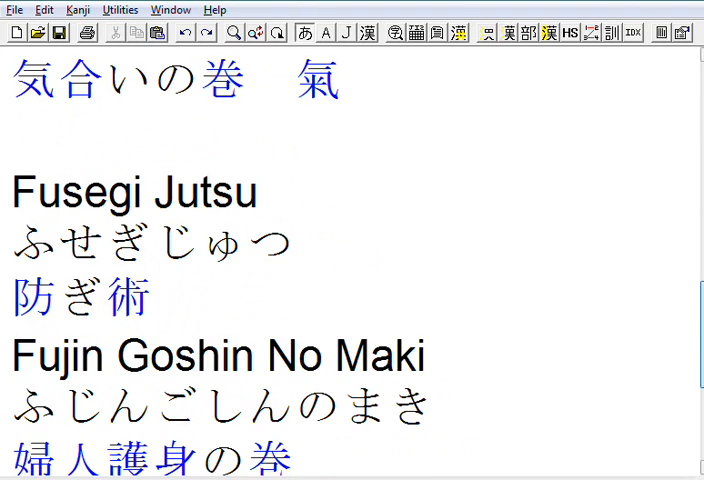
scroll("down", 3)
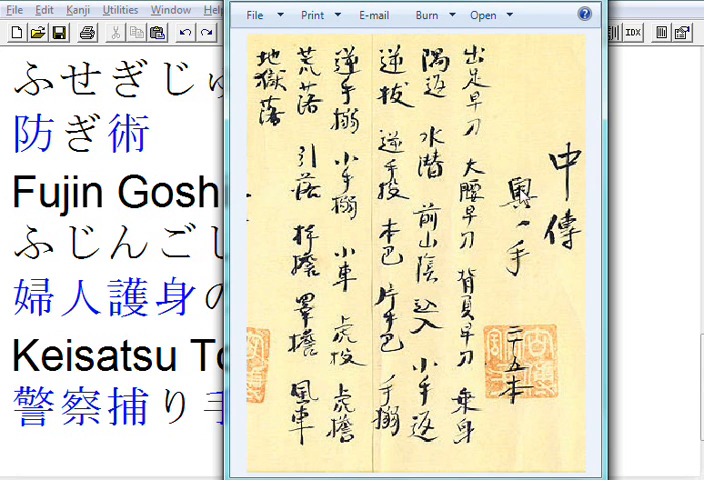
mouse_move(526, 233)
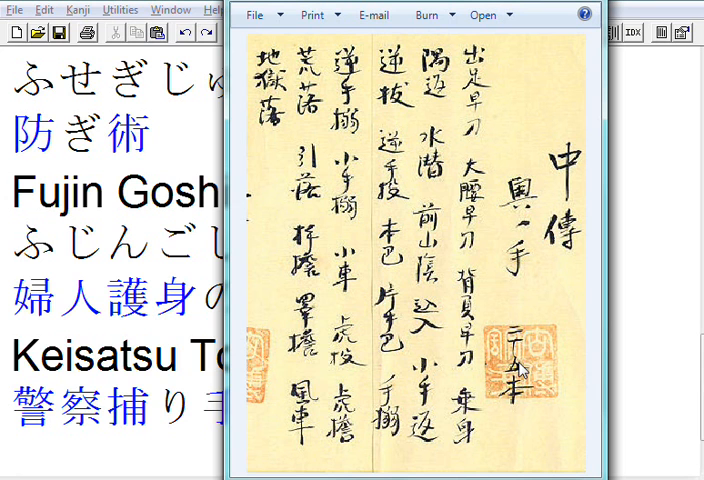
mouse_move(498, 178)
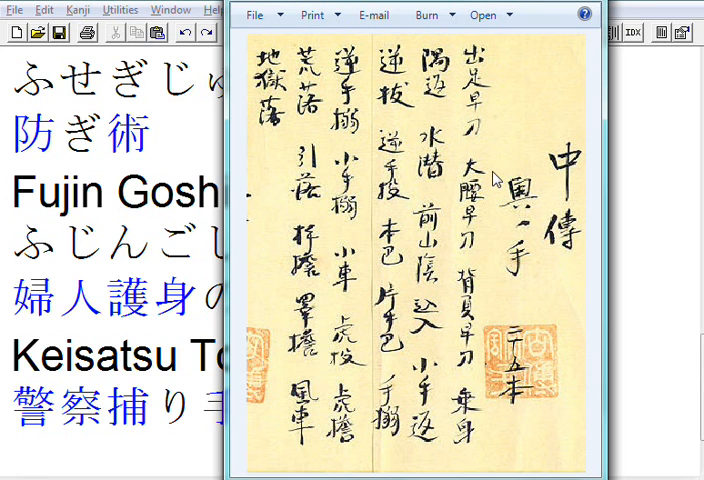
mouse_move(427, 118)
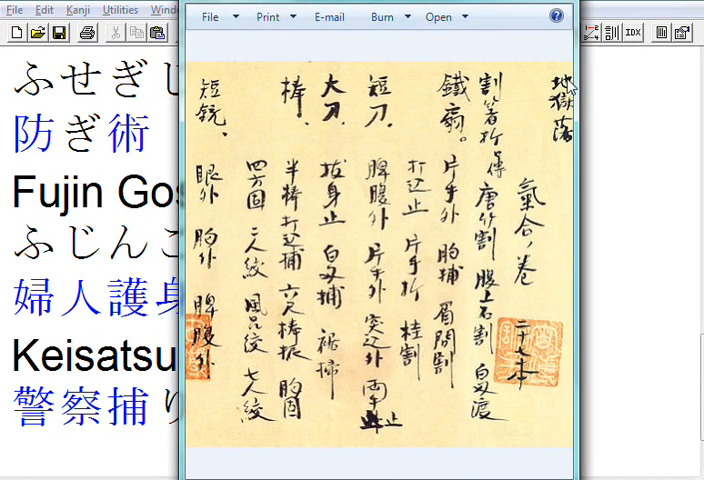
mouse_move(570, 140)
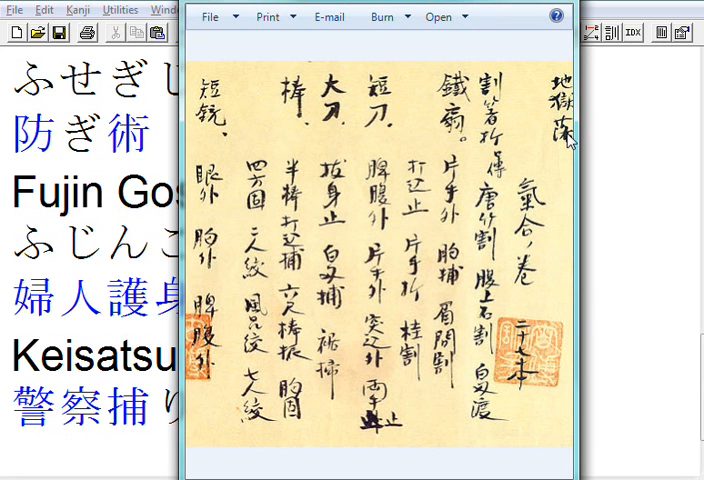
mouse_move(566, 135)
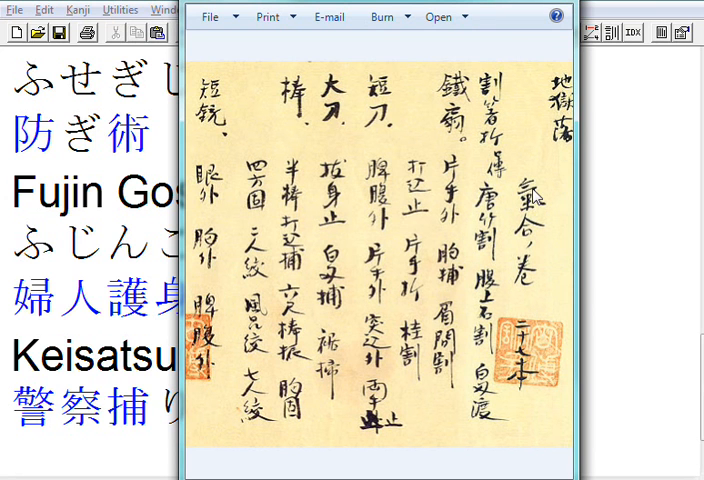
mouse_move(527, 290)
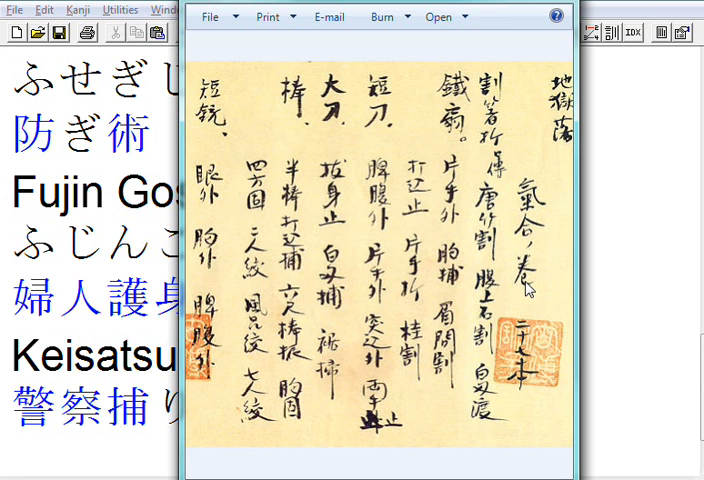
mouse_move(527, 357)
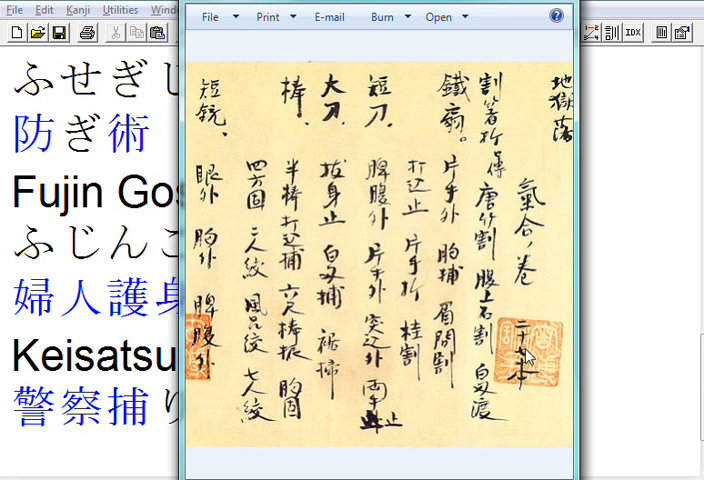
mouse_move(538, 316)
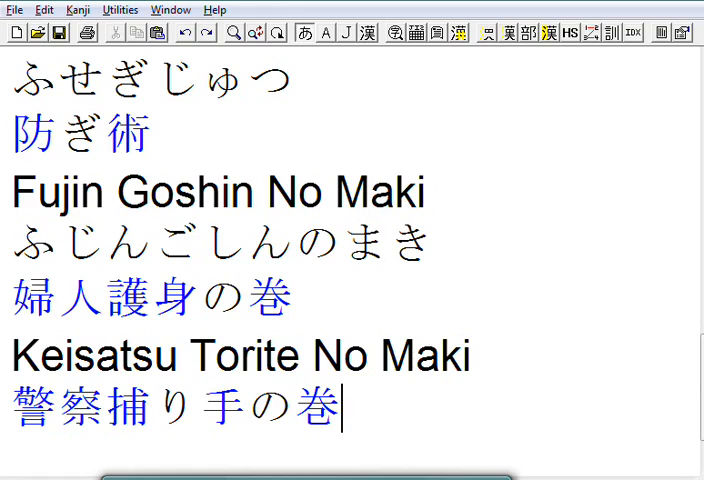
mouse_move(640, 286)
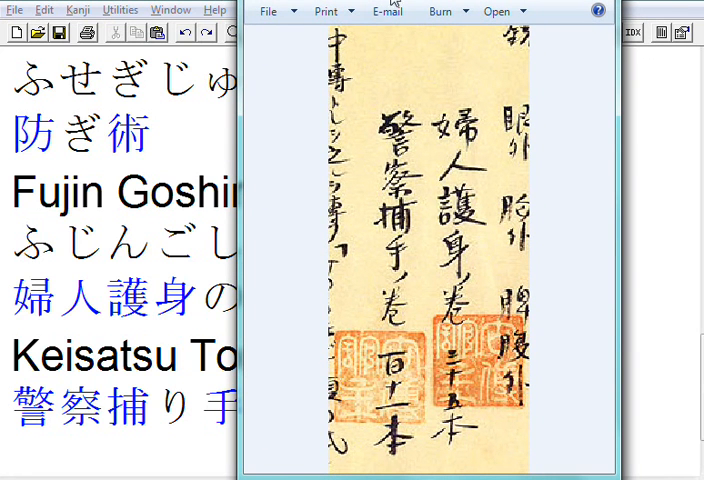
mouse_move(477, 119)
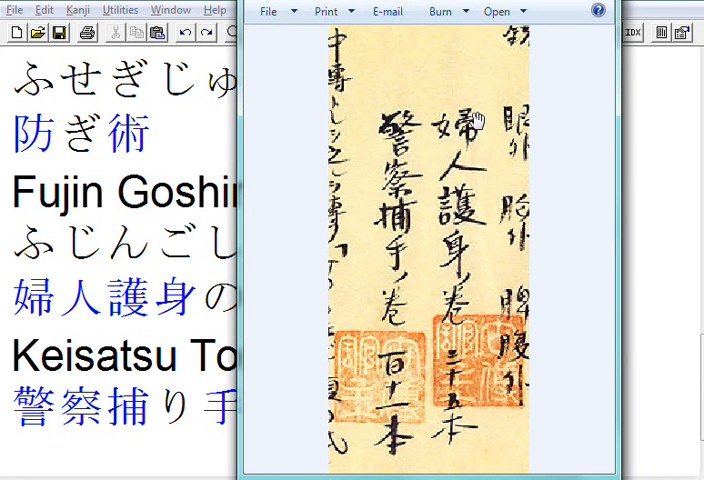
mouse_move(472, 210)
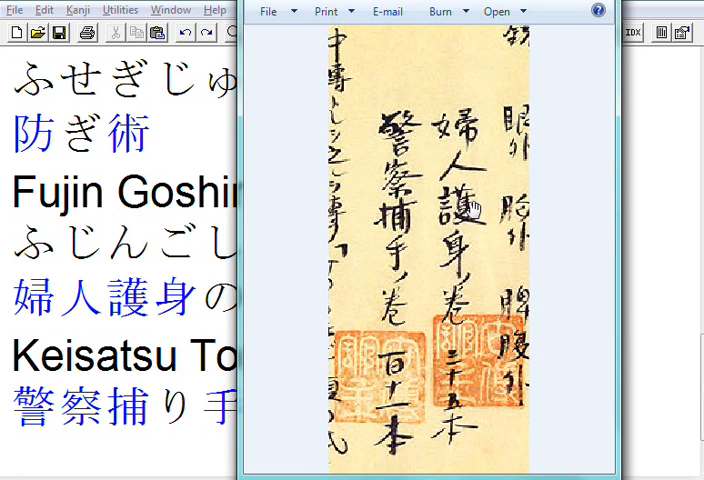
mouse_move(465, 298)
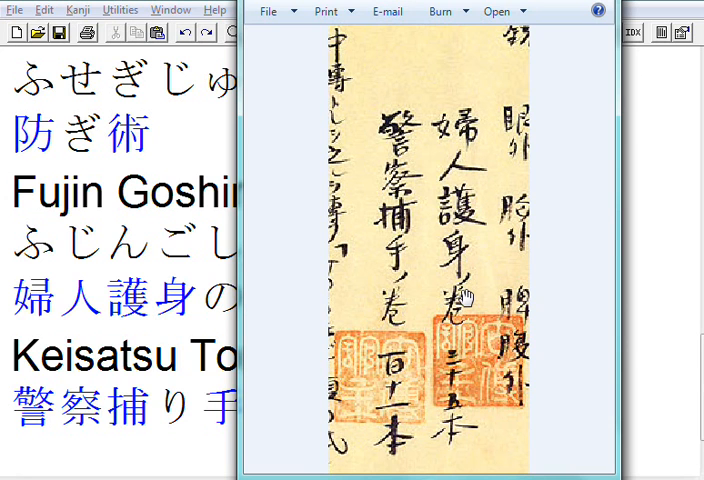
mouse_move(470, 158)
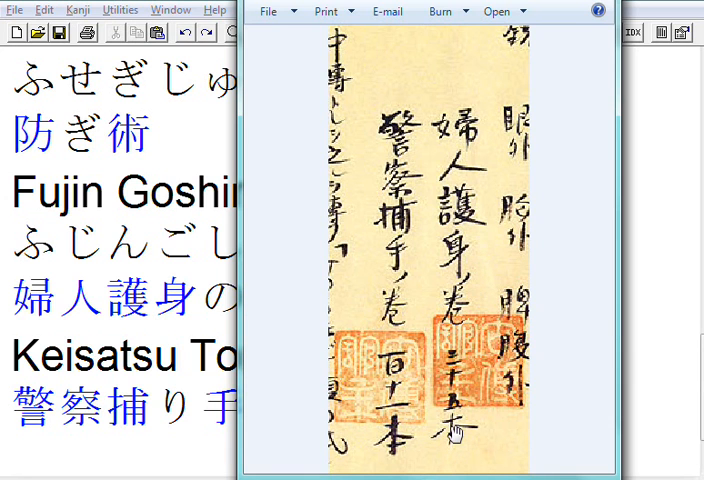
mouse_move(429, 123)
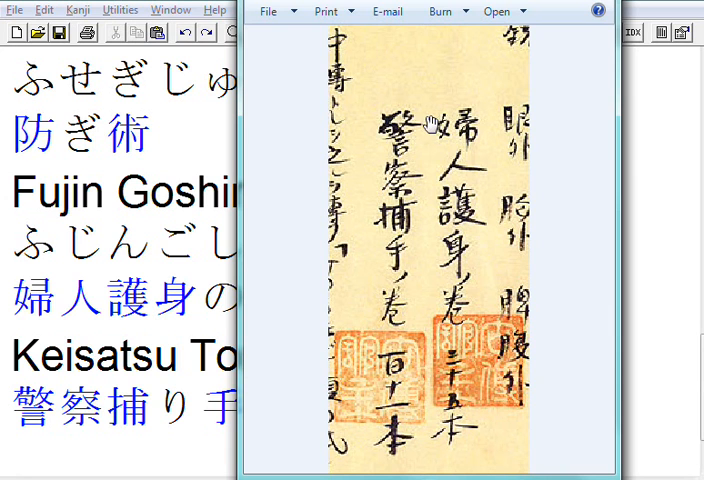
mouse_move(270, 208)
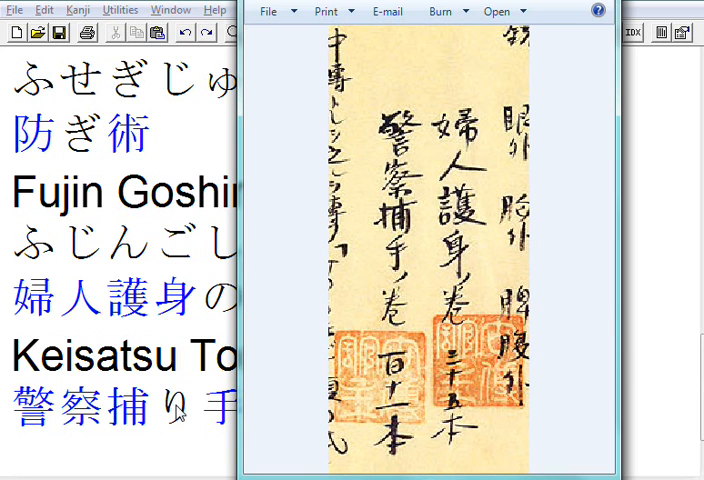
mouse_move(410, 208)
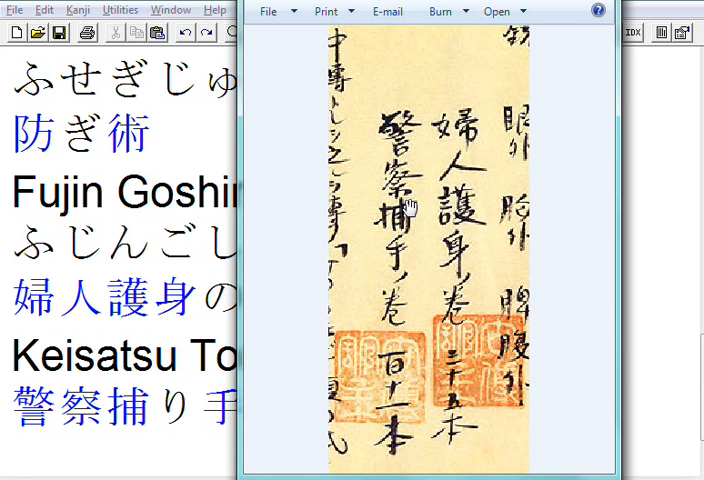
mouse_move(395, 313)
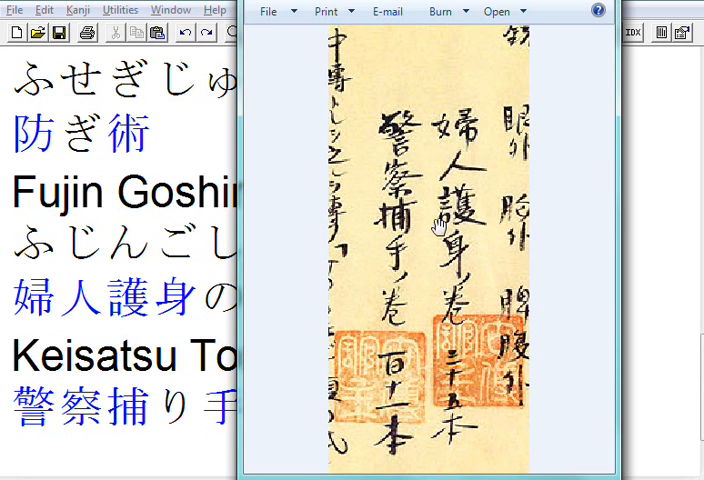
mouse_move(438, 226)
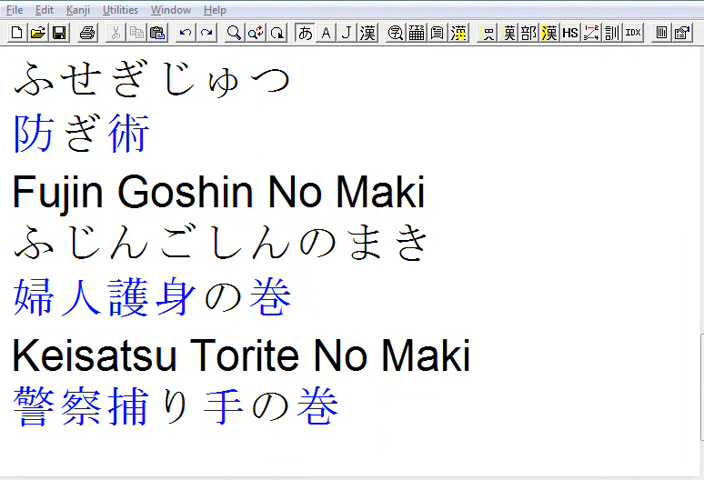
mouse_move(678, 275)
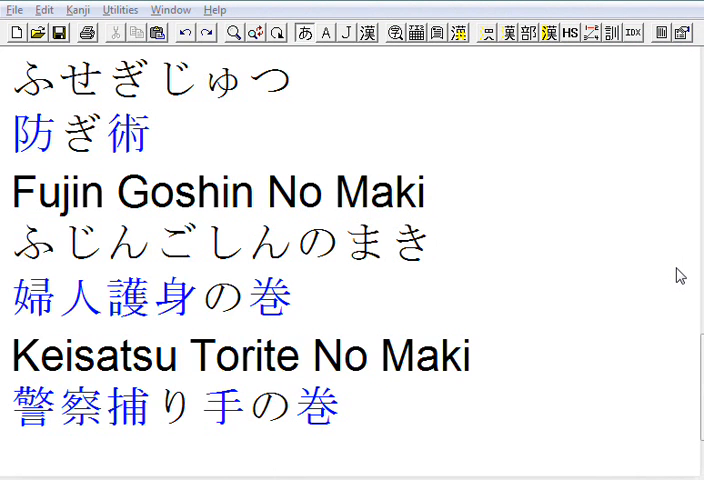